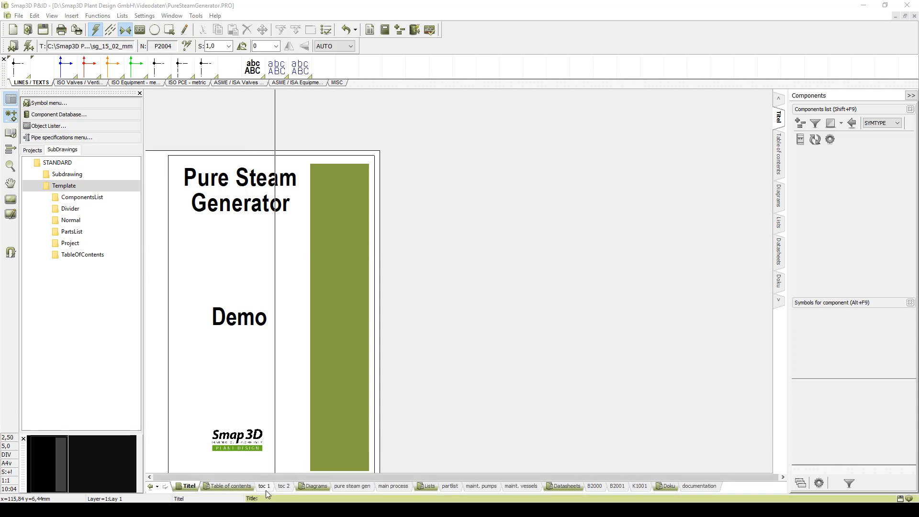
# - Switch to the pure steam gen sheet and open the component database
pyautogui.click(352, 486)
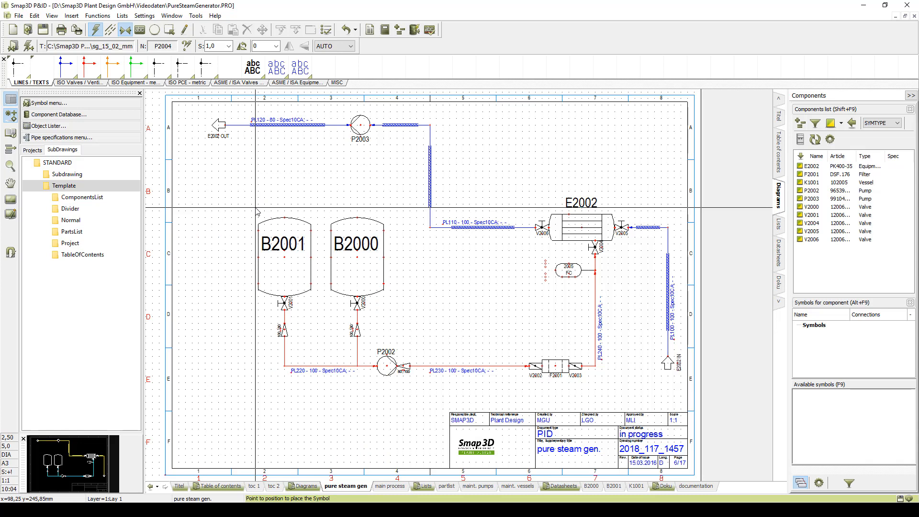
pyautogui.click(57, 115)
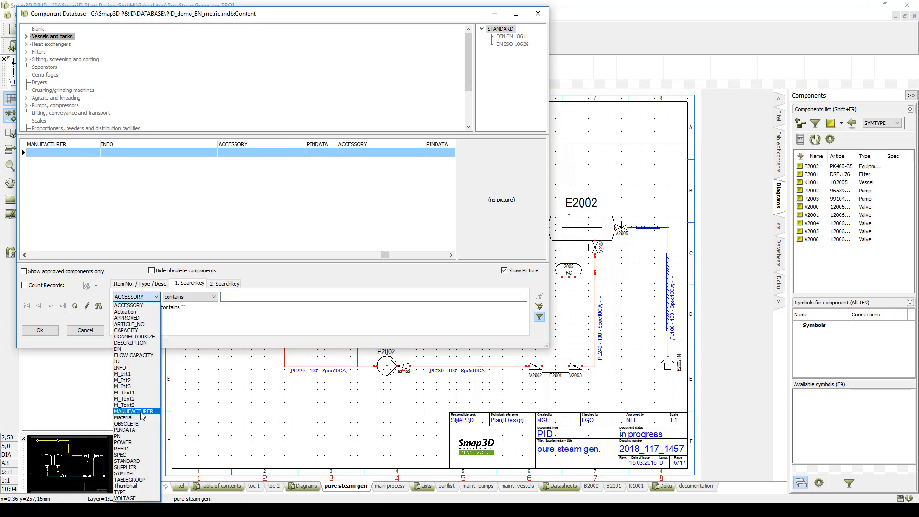
# - Search the component database by manufacturer for 'grundfos'
pyautogui.click(135, 410)
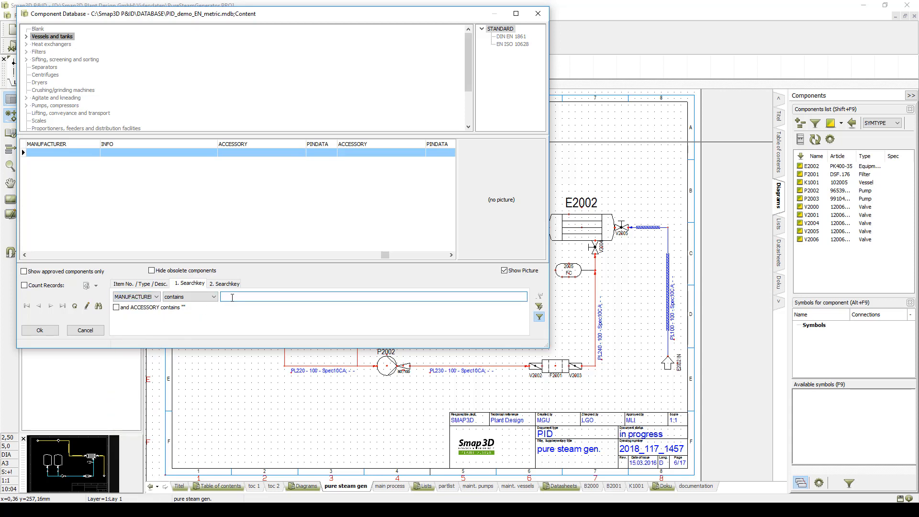
pyautogui.write('grundfos')
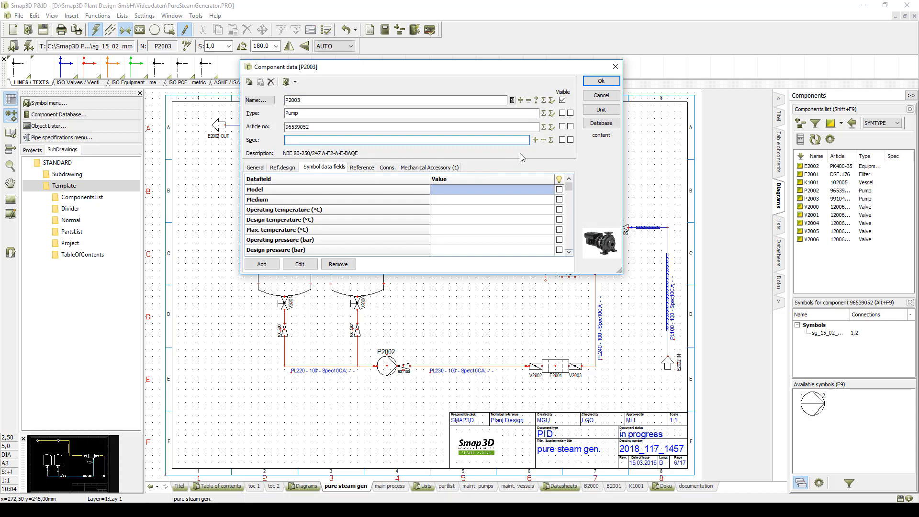
# - Tag the pump P2004 and enter medium water and 60 °C operating temperature
pyautogui.click(520, 100)
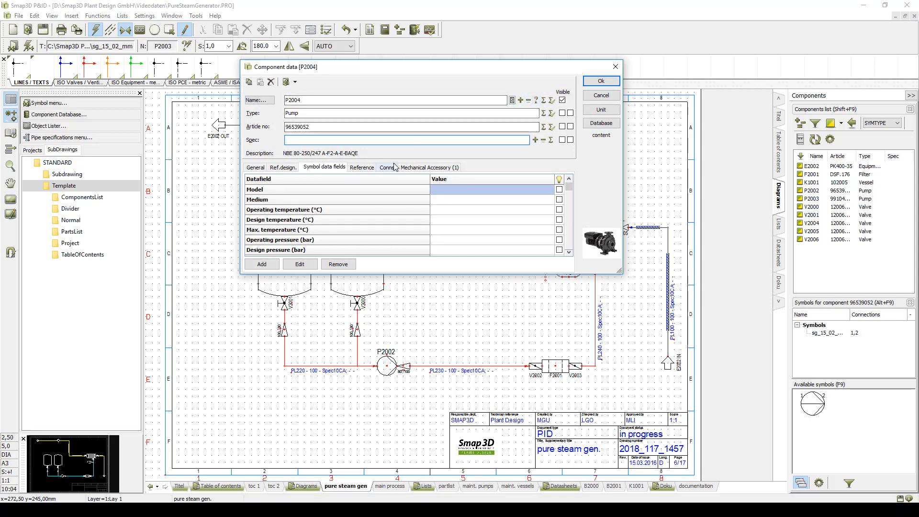
pyautogui.click(387, 167)
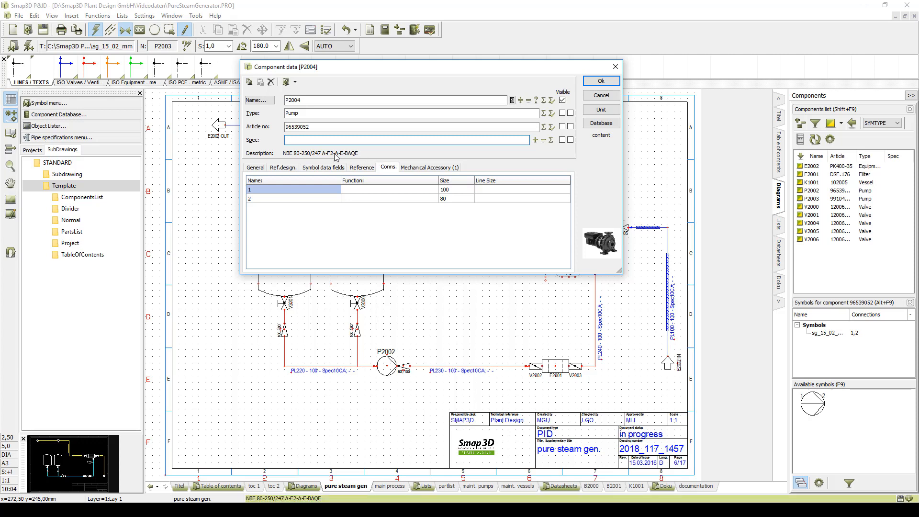
pyautogui.click(322, 167)
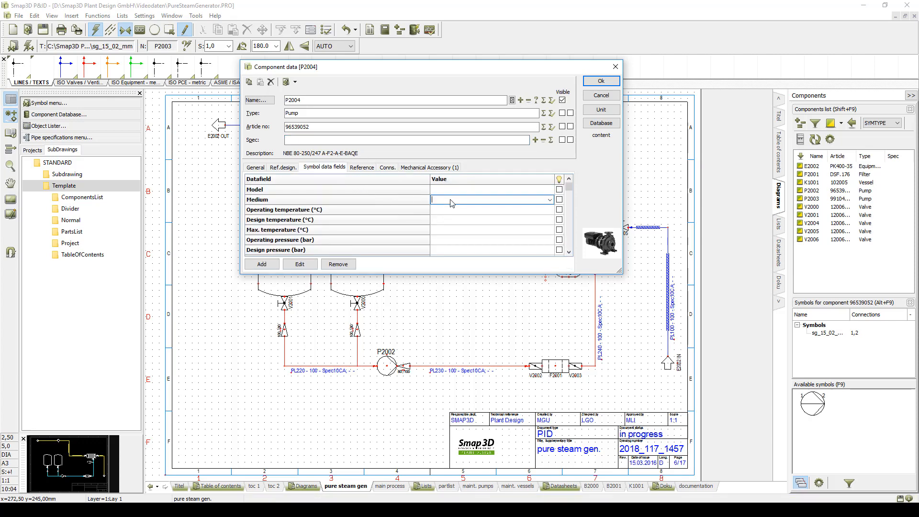
pyautogui.write('water')
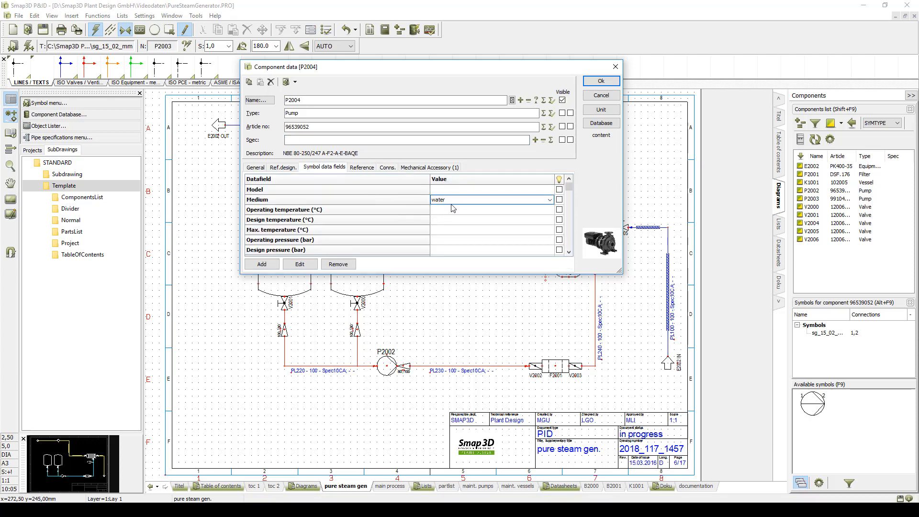
pyautogui.write('60')
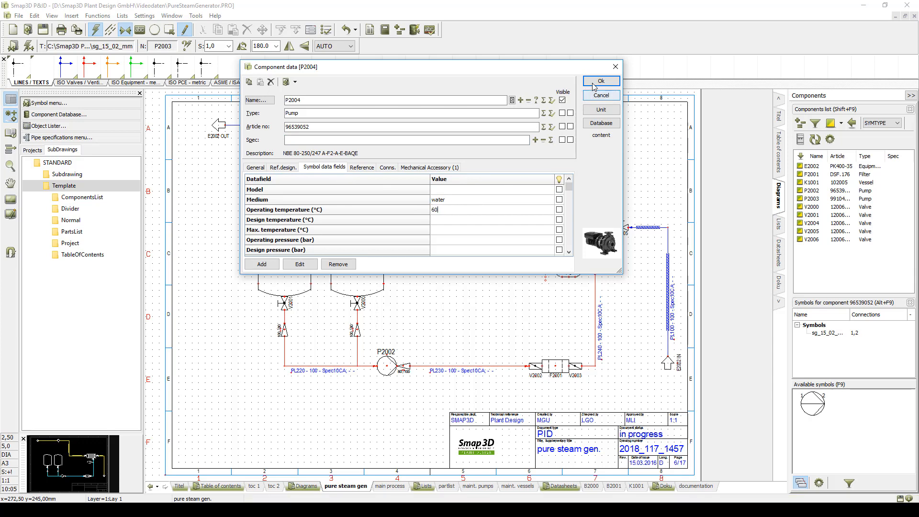
pyautogui.click(600, 81)
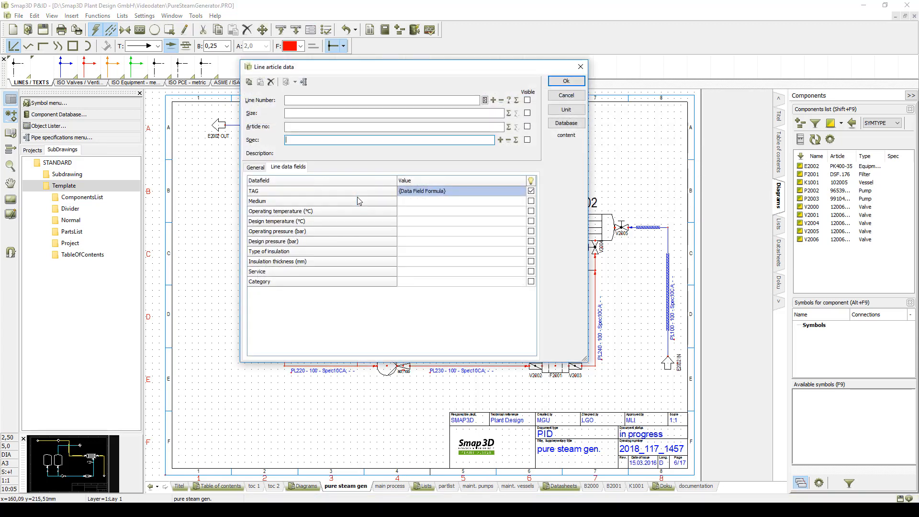
# - Create line PL400 with Spec10CA DN 80, medium water at 60 °C
pyautogui.write('PL400')
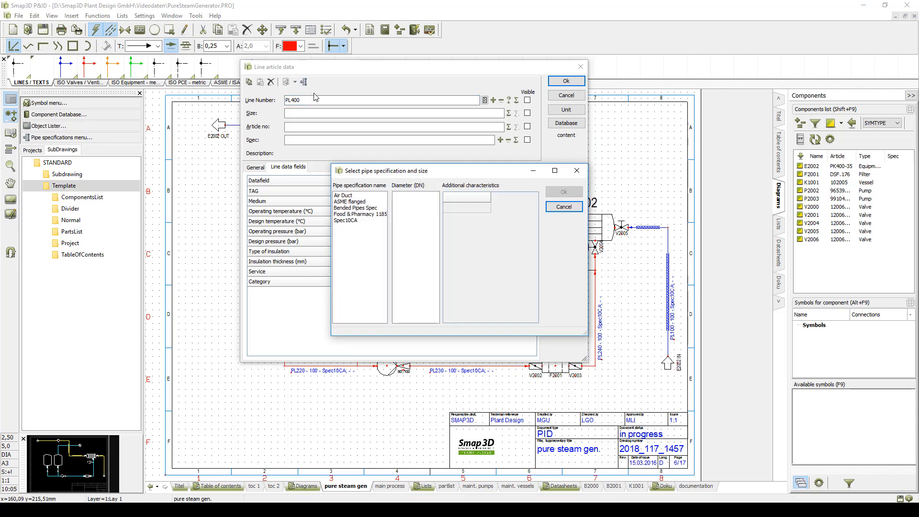
pyautogui.click(349, 220)
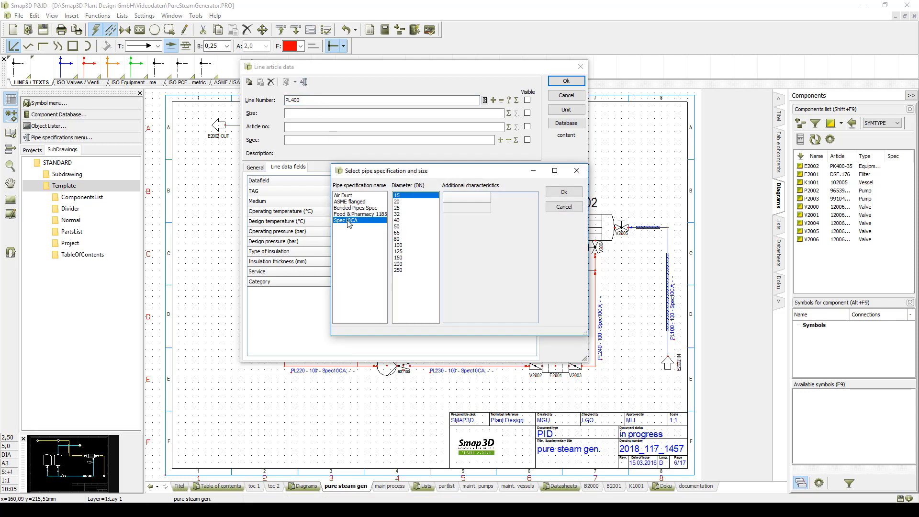
pyautogui.click(415, 238)
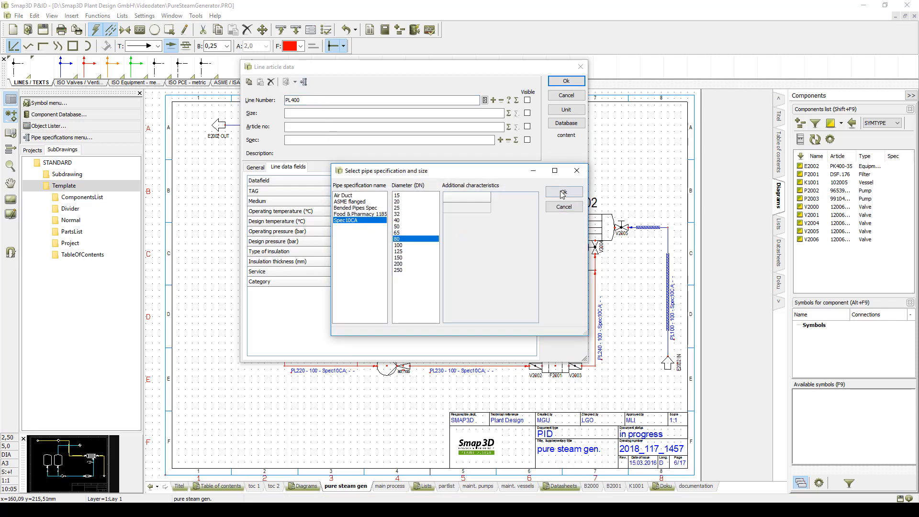
pyautogui.click(562, 192)
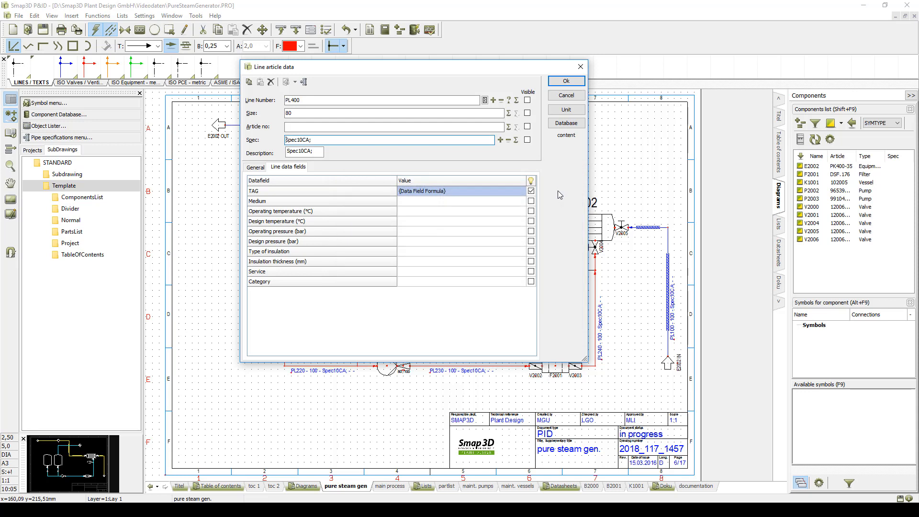
pyautogui.write('water')
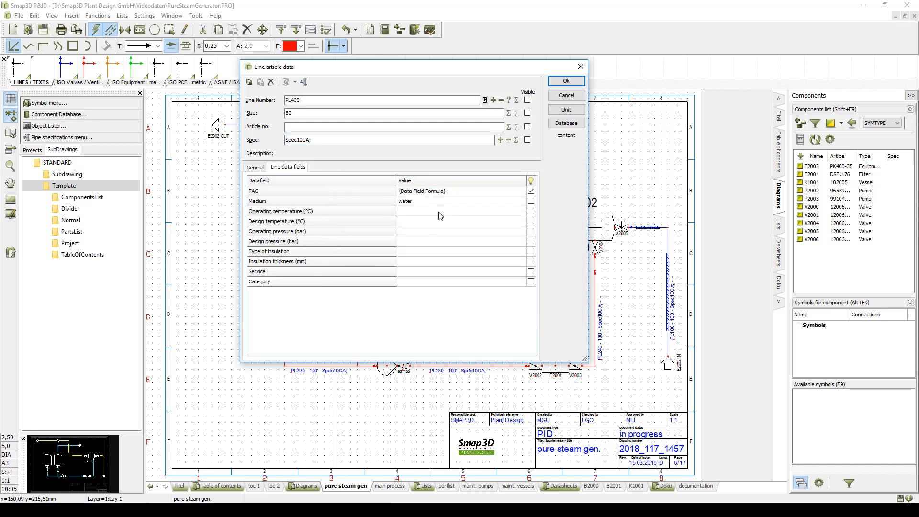
pyautogui.write('60')
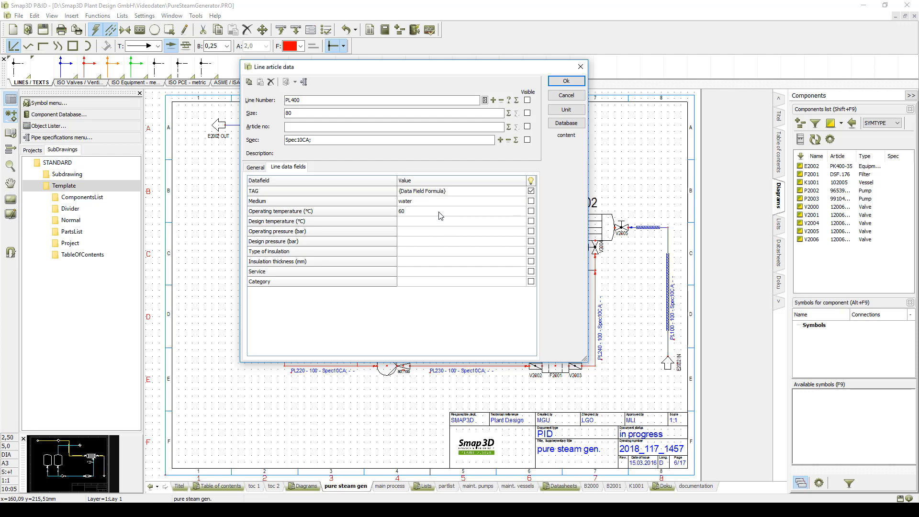
pyautogui.click(565, 81)
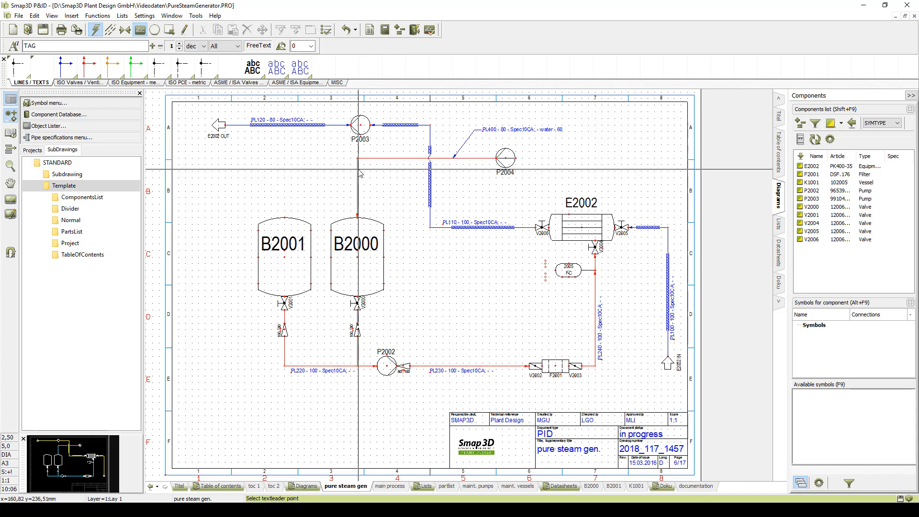
# - Place STOBU globe valve V2007 DN80 from specification on the line above B2000
pyautogui.rightClick(356, 159)
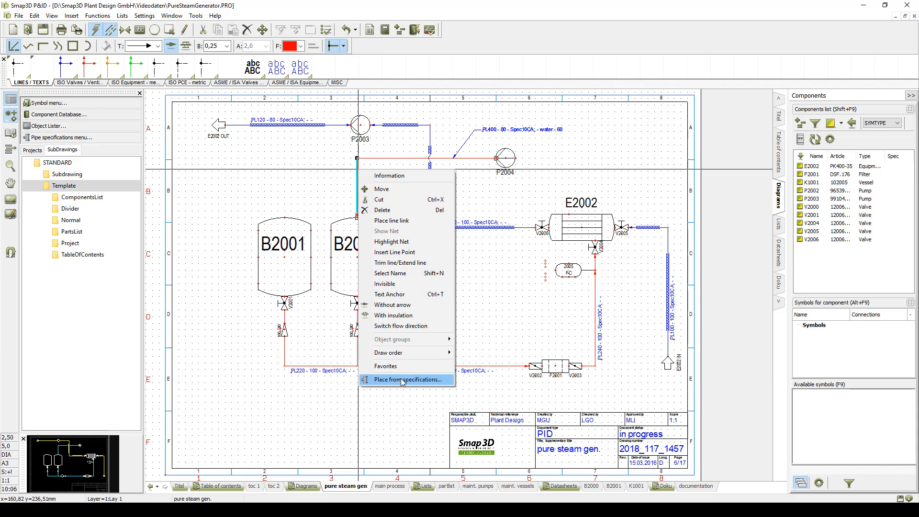
pyautogui.click(407, 379)
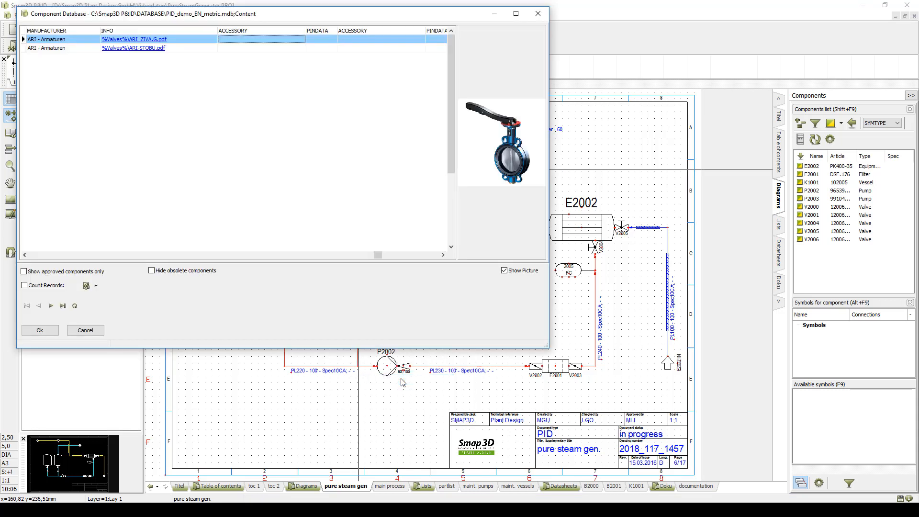
pyautogui.moveTo(232, 53)
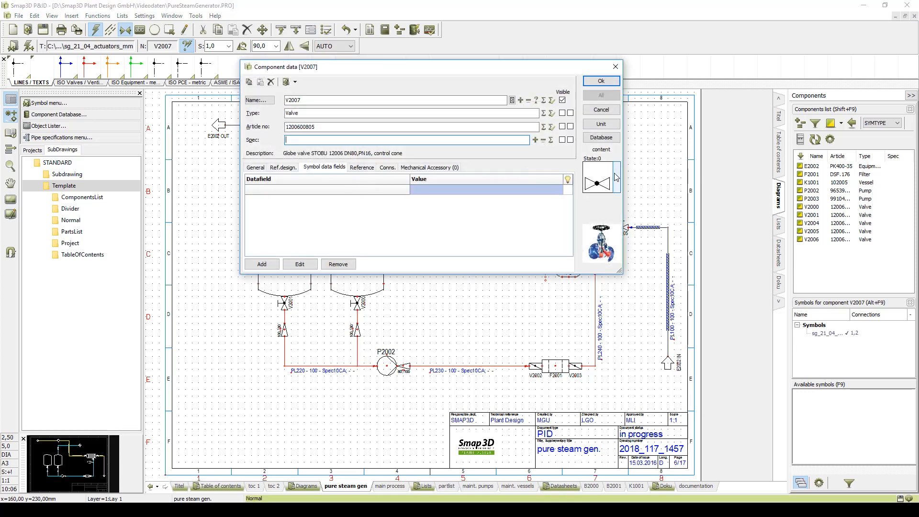
pyautogui.click(616, 177)
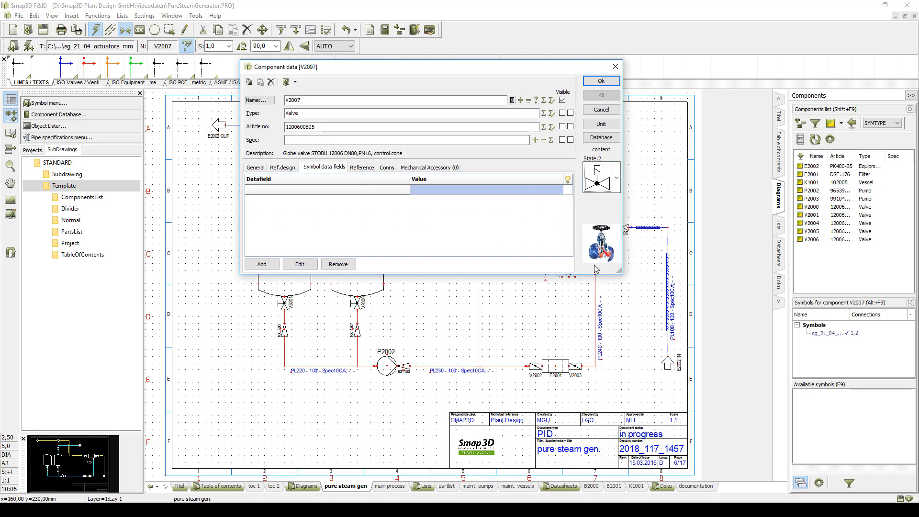
pyautogui.click(600, 80)
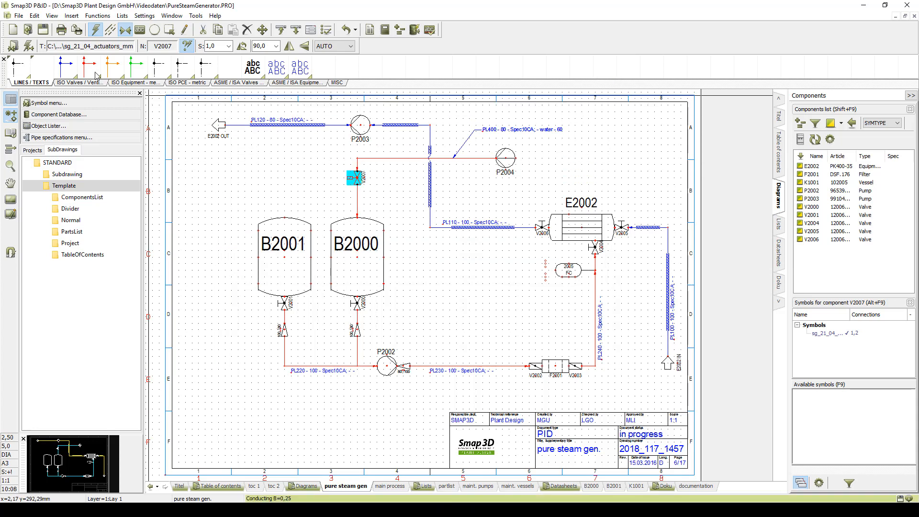
# - Draw line PL201 sized DN 80 using the Bended Pipes Spec
pyautogui.click(95, 29)
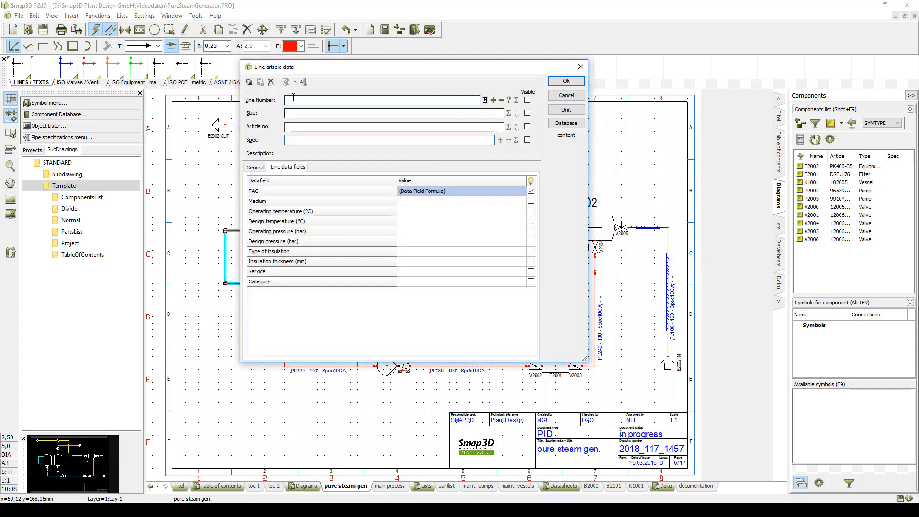
pyautogui.write('PL201')
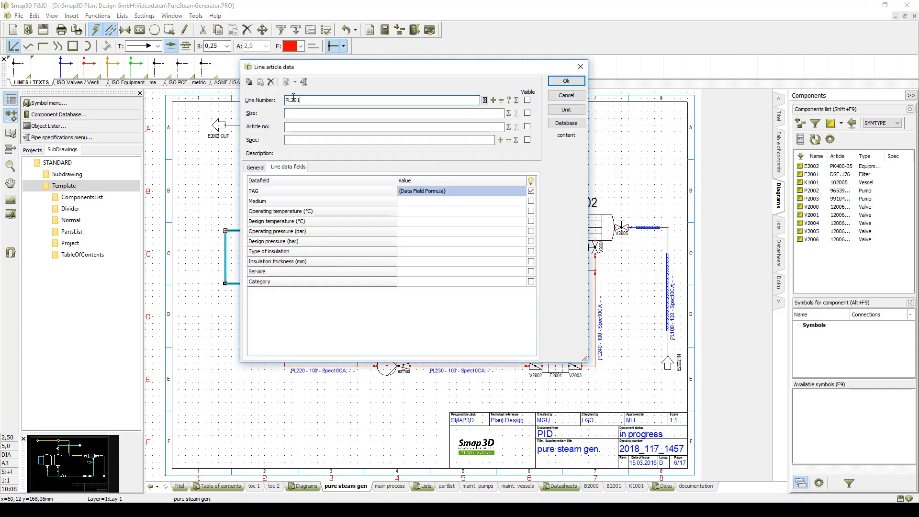
pyautogui.click(304, 81)
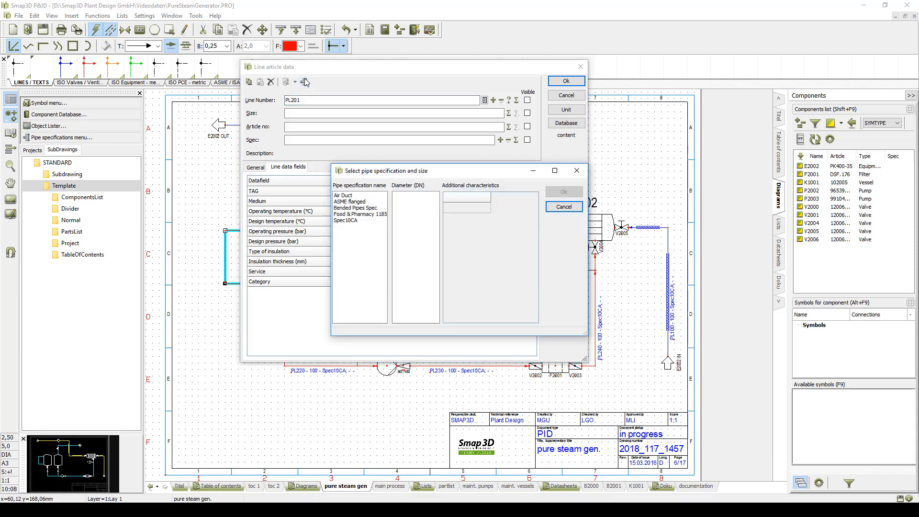
pyautogui.click(356, 208)
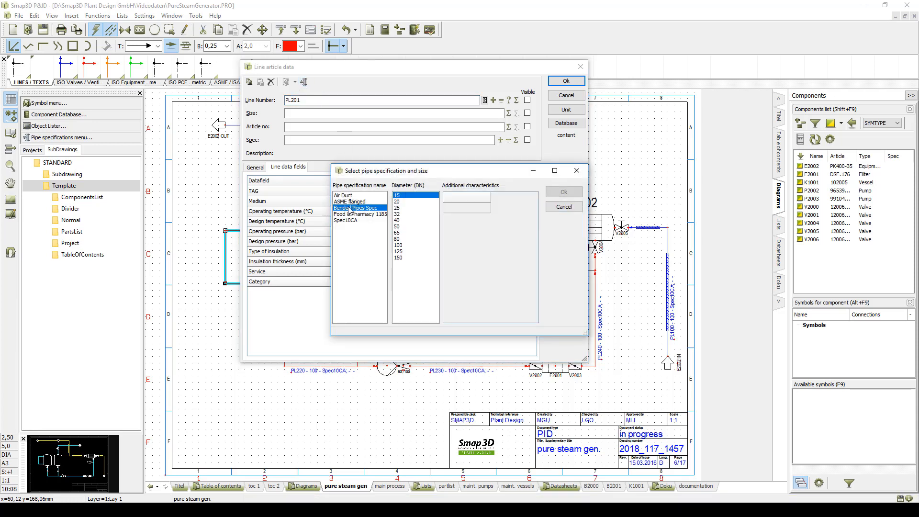
pyautogui.click(397, 239)
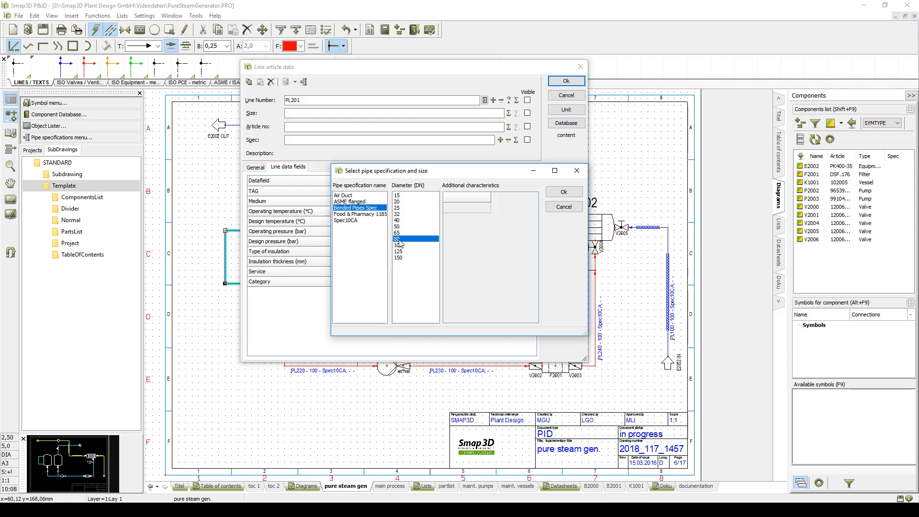
pyautogui.click(562, 192)
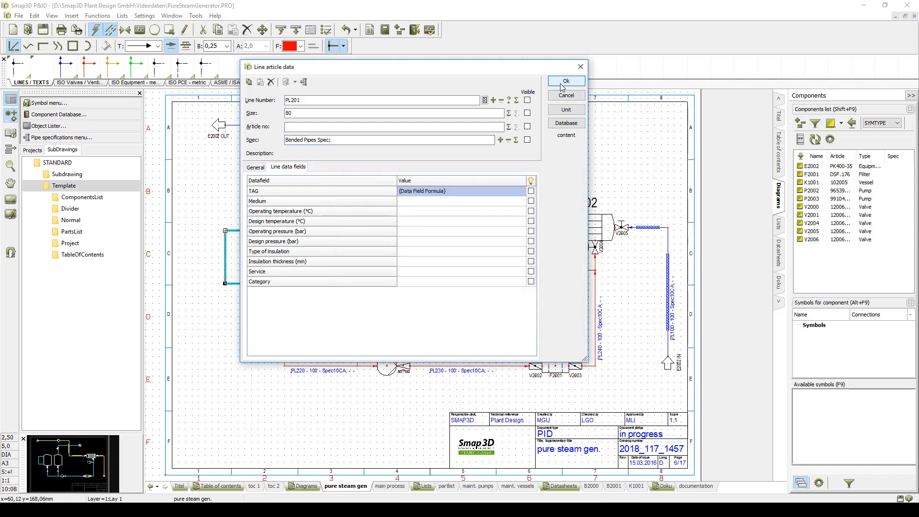
pyautogui.click(565, 81)
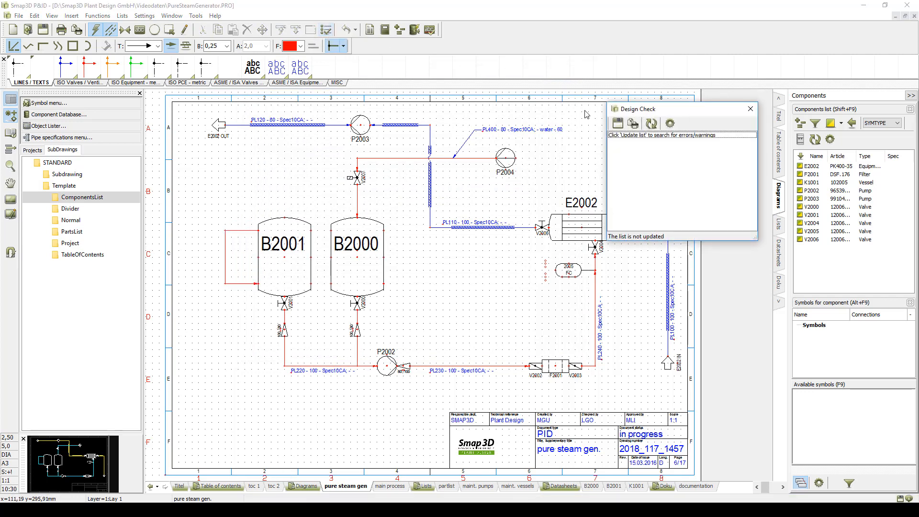
# - Run the design check and resize line PL400 to 100 to clear the mismatch
pyautogui.click(650, 123)
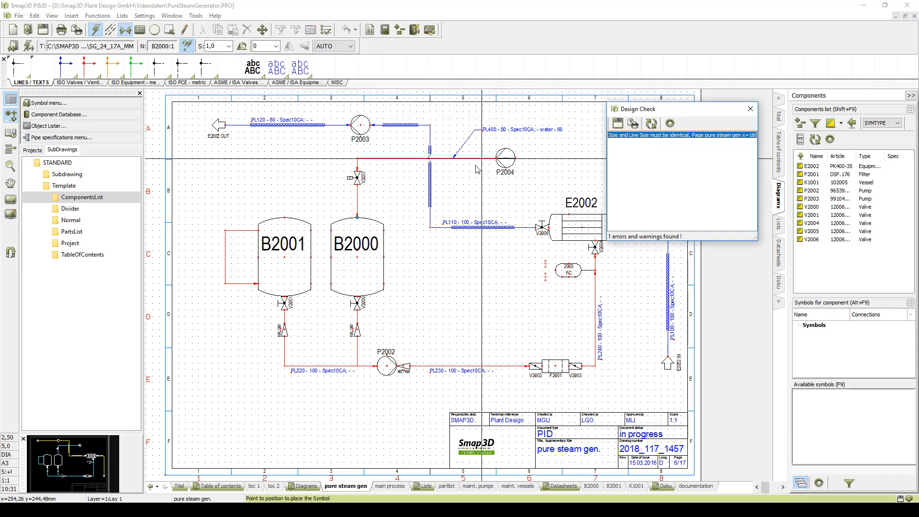
pyautogui.doubleClick(356, 252)
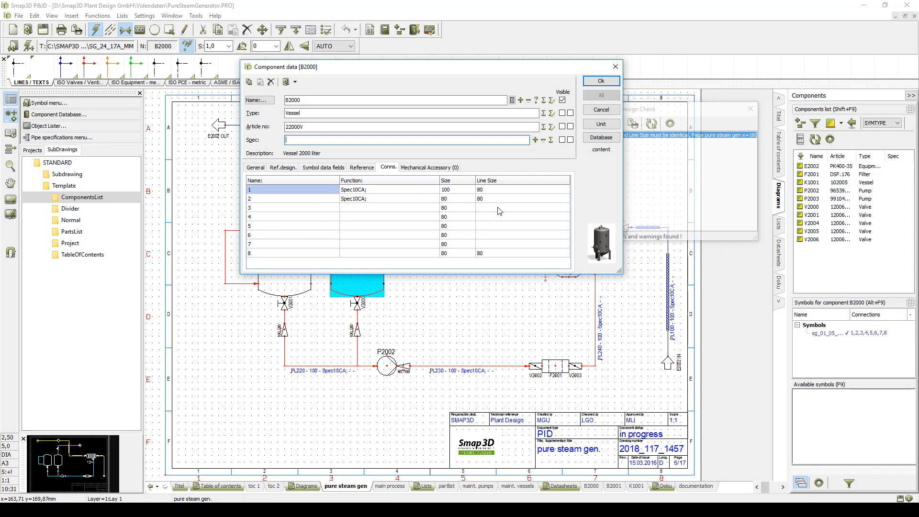
pyautogui.click(600, 81)
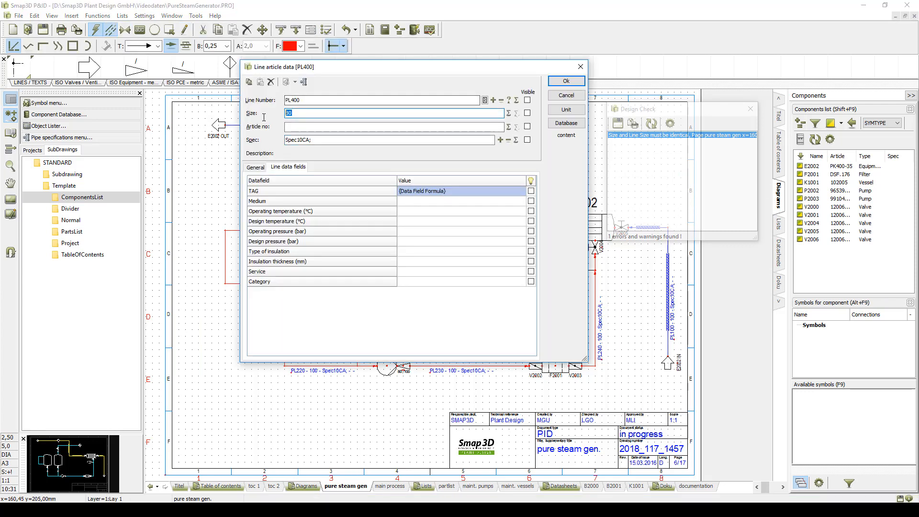
pyautogui.write('100')
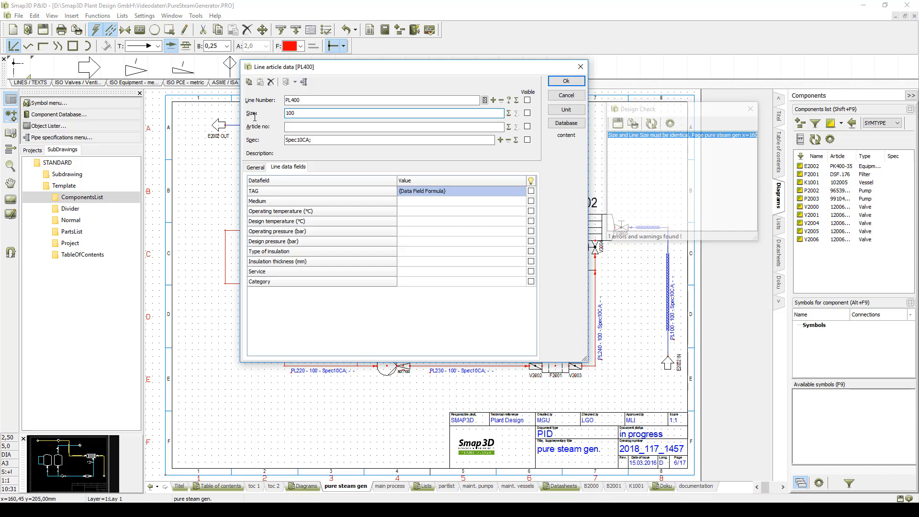
pyautogui.click(564, 81)
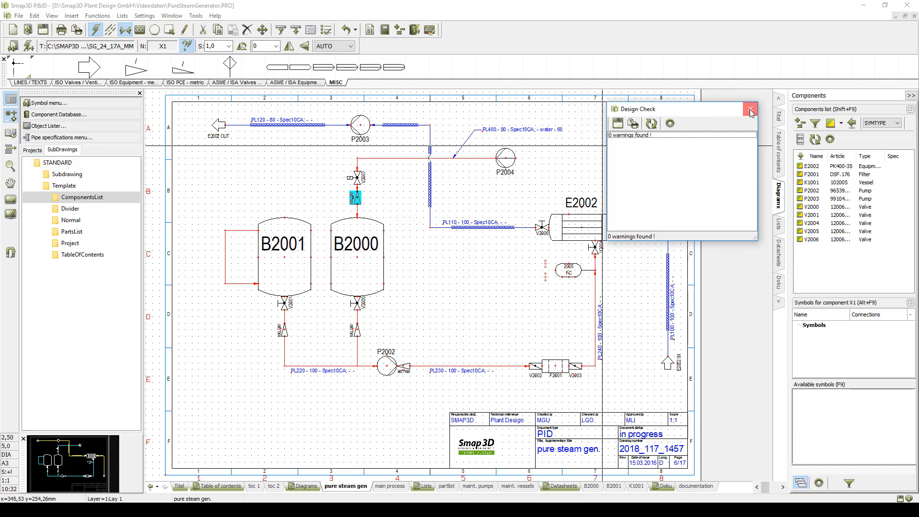
pyautogui.click(750, 109)
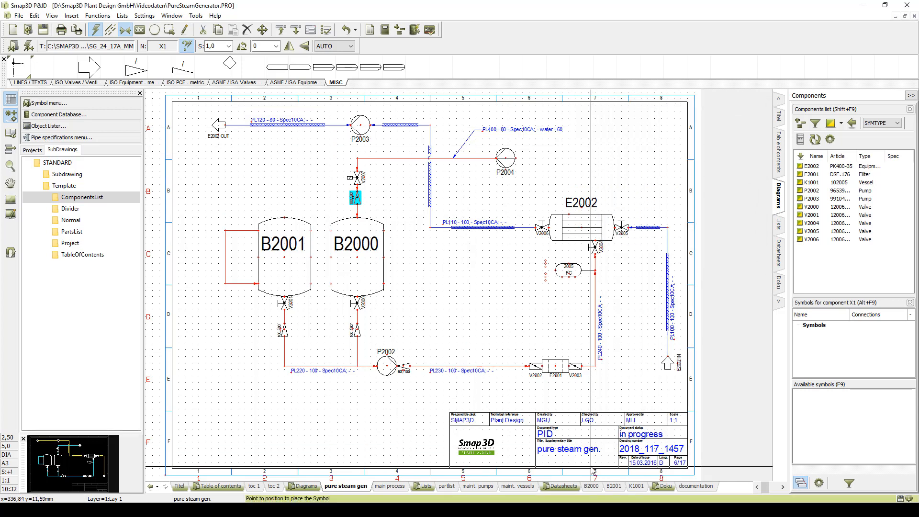
# - Browse the list pages, add the partlist1 components list, and return to the diagram
pyautogui.click(586, 487)
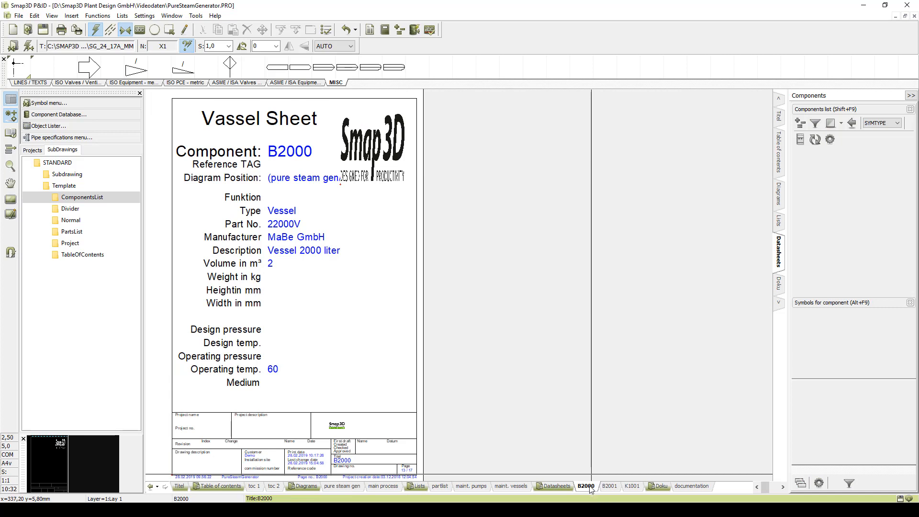
pyautogui.click(475, 486)
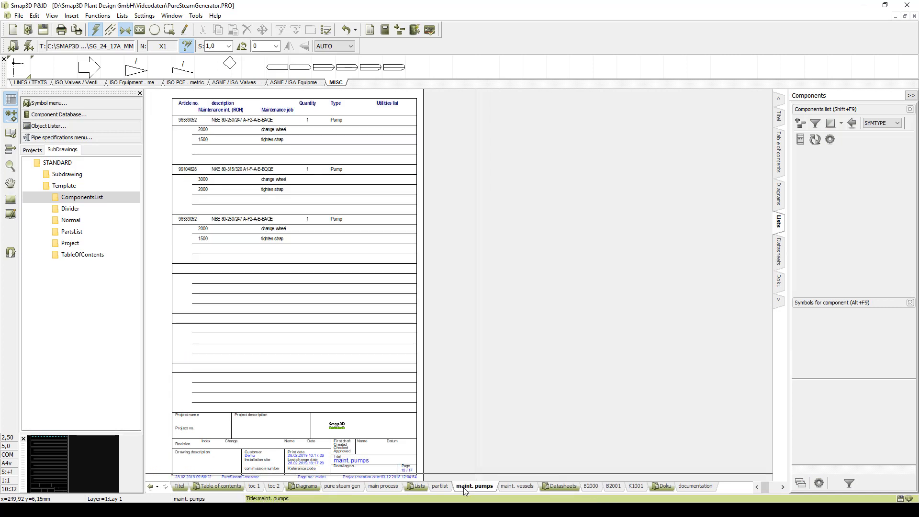
pyautogui.moveTo(466, 485)
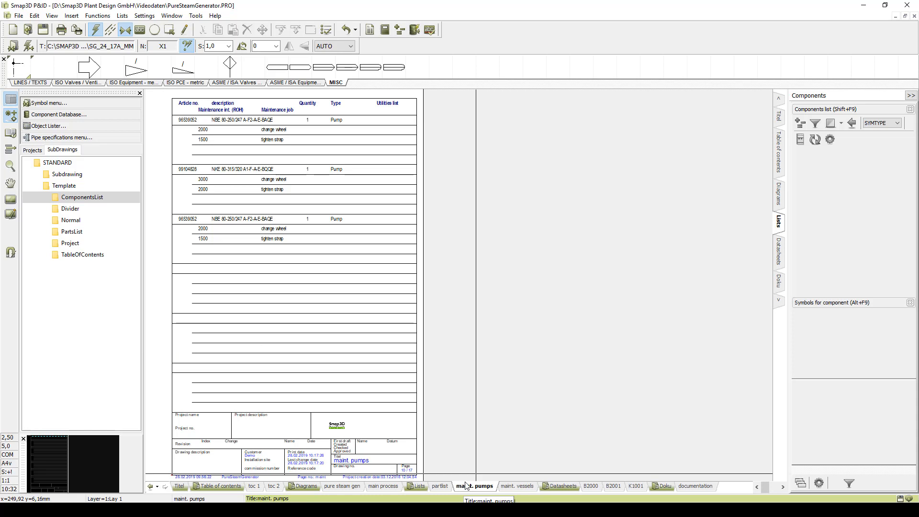
pyautogui.click(515, 486)
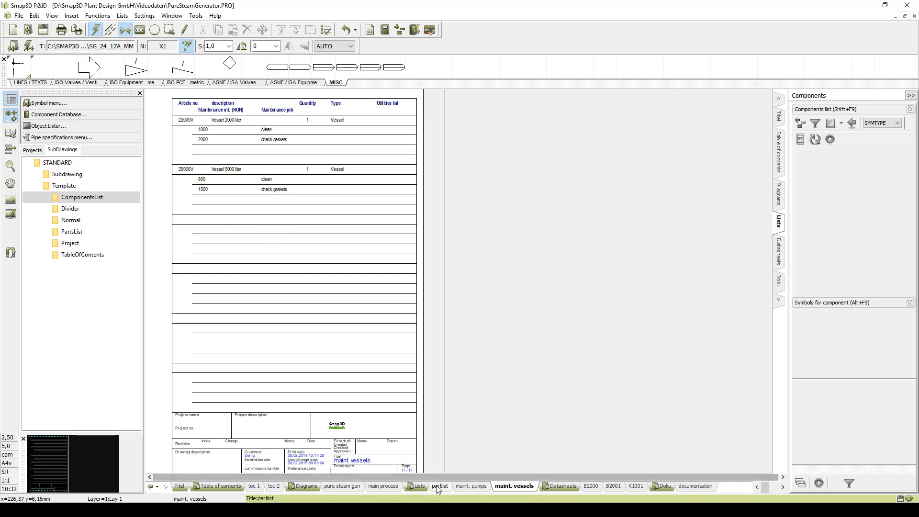
pyautogui.click(441, 486)
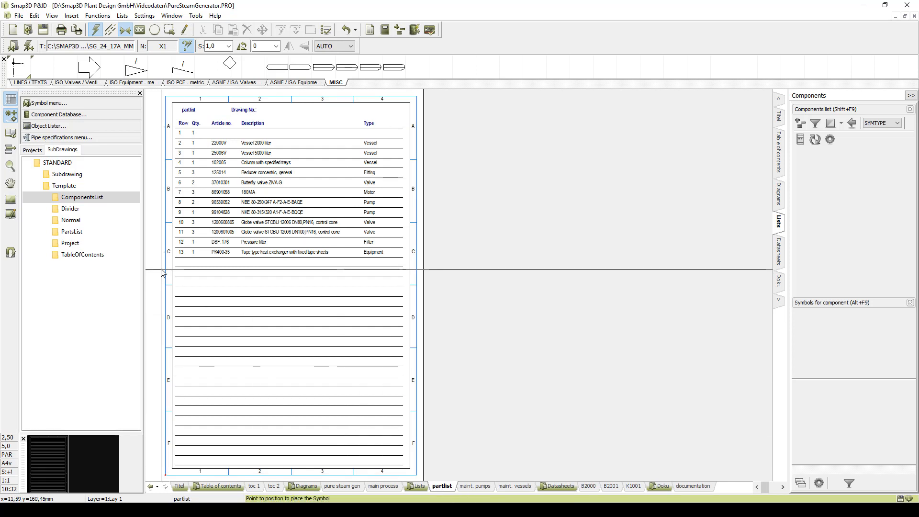
pyautogui.click(82, 197)
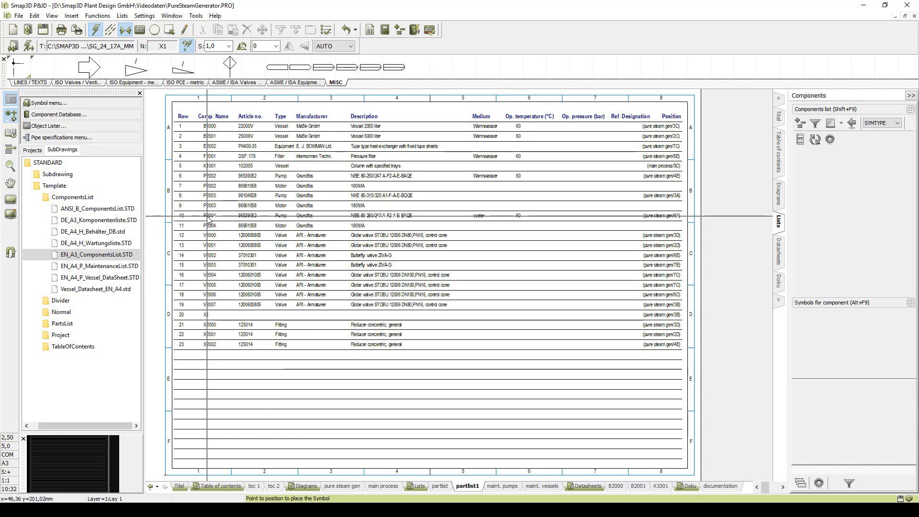
pyautogui.click(345, 486)
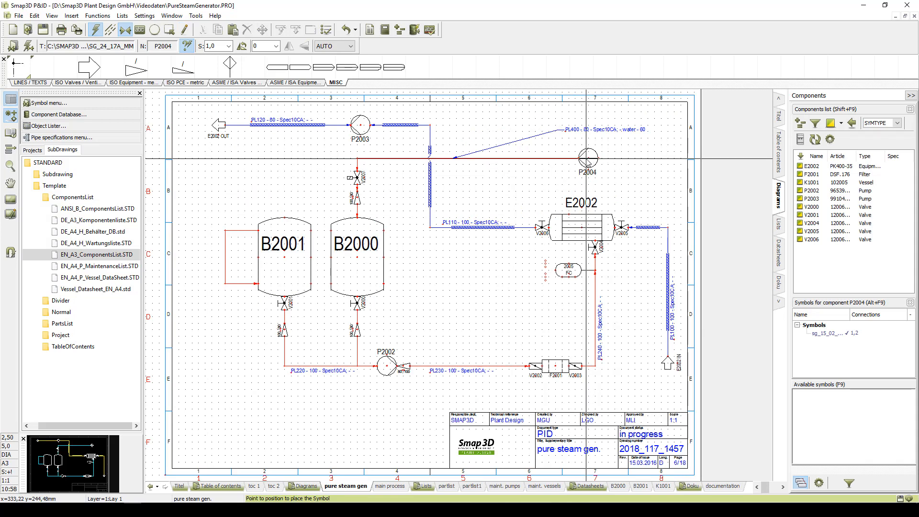
# - Export the project to PDF with reference links, popup information and auto-open enabled
pyautogui.click(19, 16)
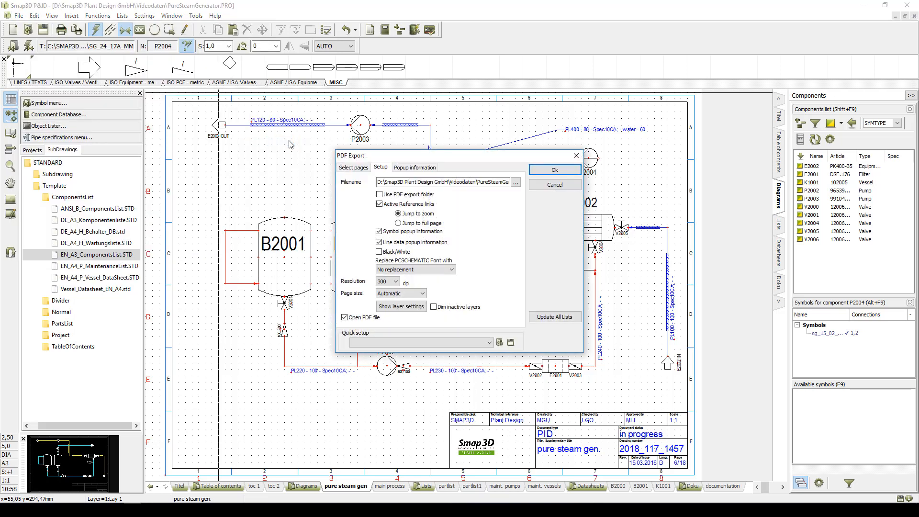
pyautogui.click(553, 169)
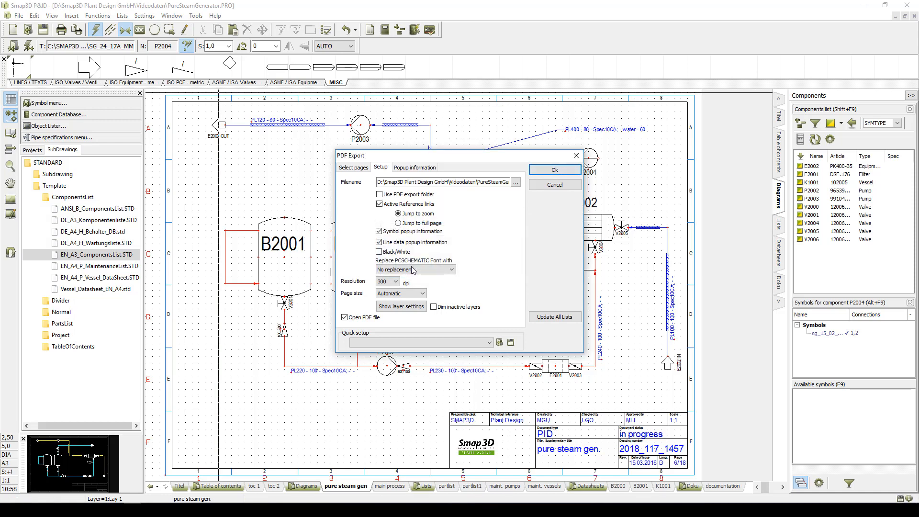
pyautogui.click(554, 170)
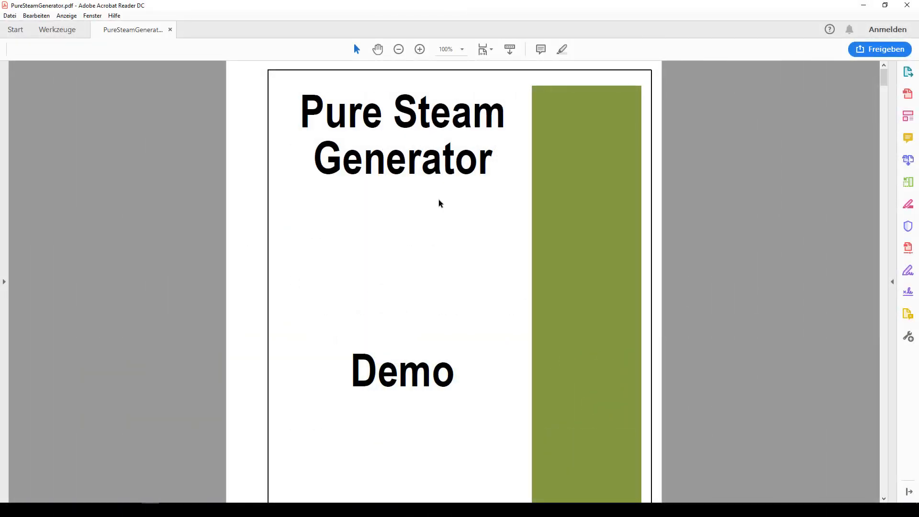
# - Scroll from the PDF cover page down to the steam generator diagram
pyautogui.scroll(-3)
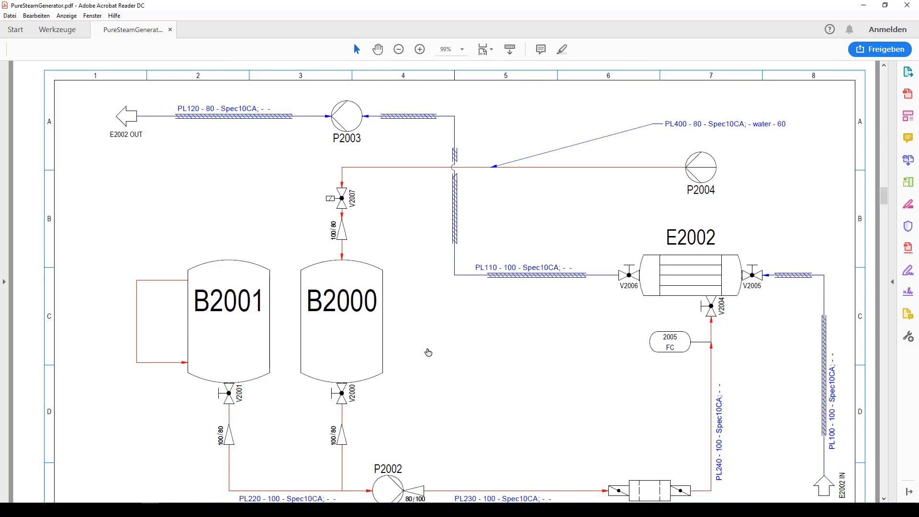
pyautogui.moveTo(699, 175)
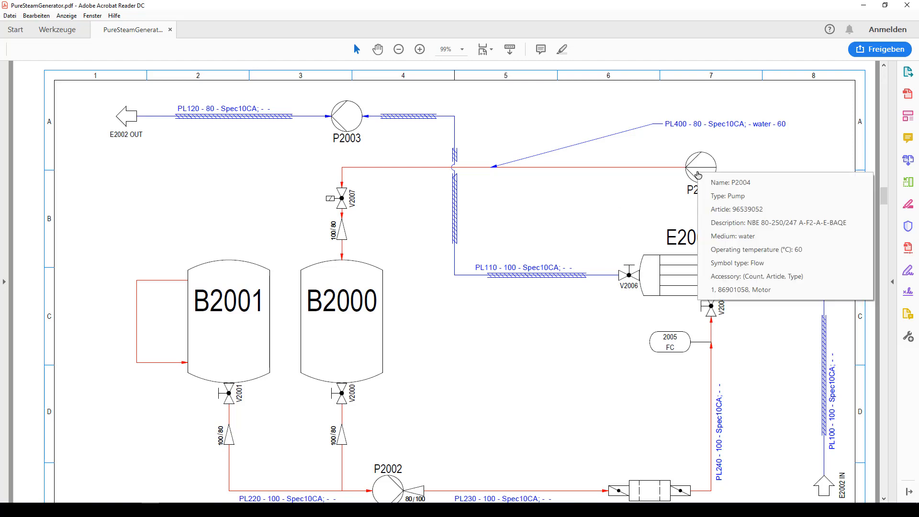
pyautogui.moveTo(595, 173)
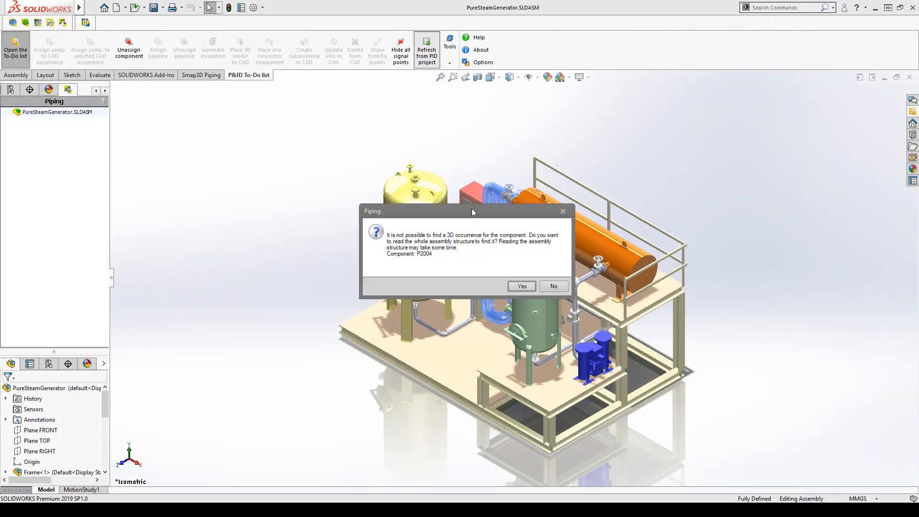
# - Dismiss the missing P2004 prompt and highlight vessels B2000 and B2001 in diagram and model
pyautogui.click(553, 286)
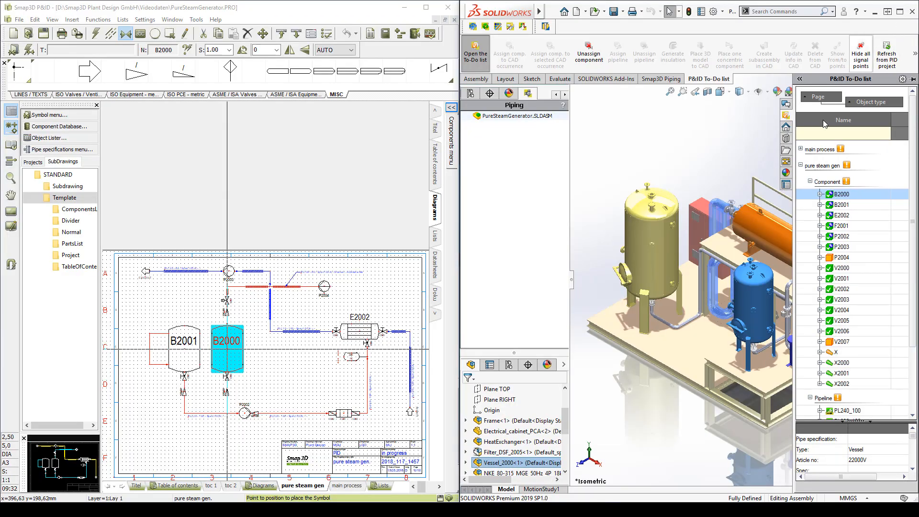
pyautogui.click(843, 194)
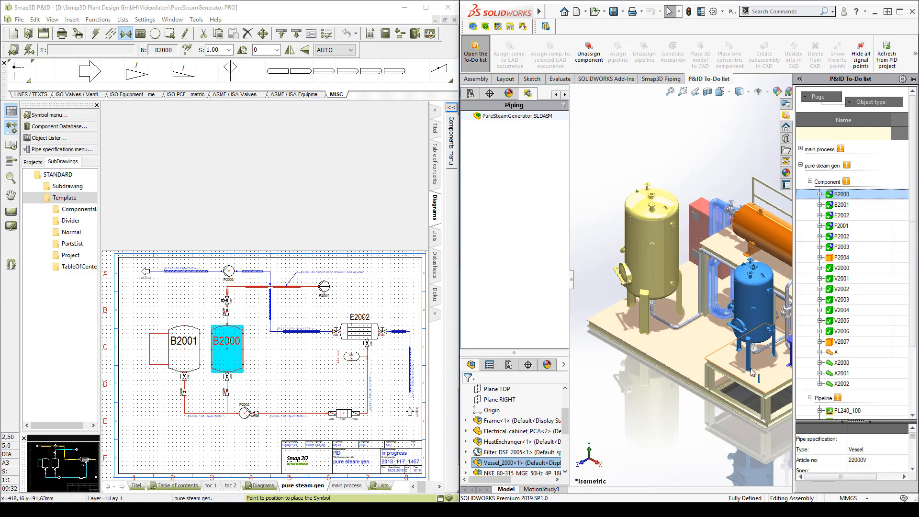
pyautogui.click(841, 204)
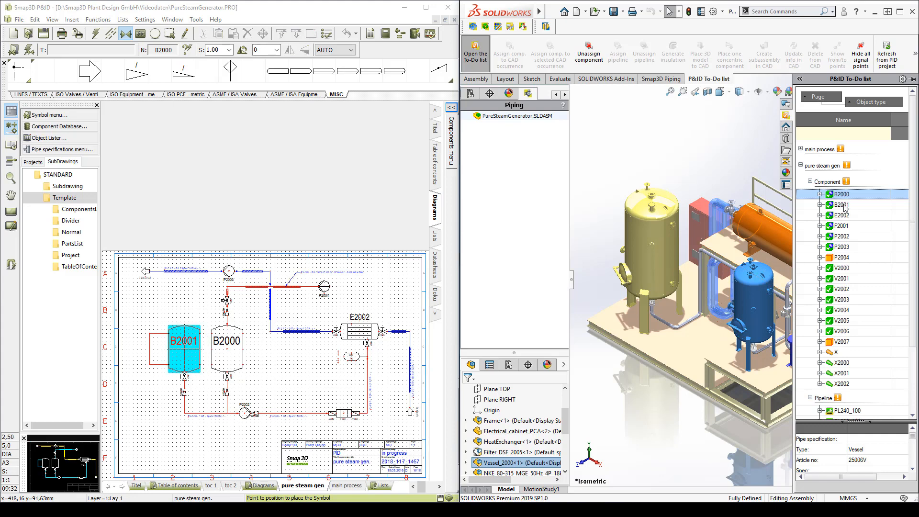
pyautogui.click(840, 204)
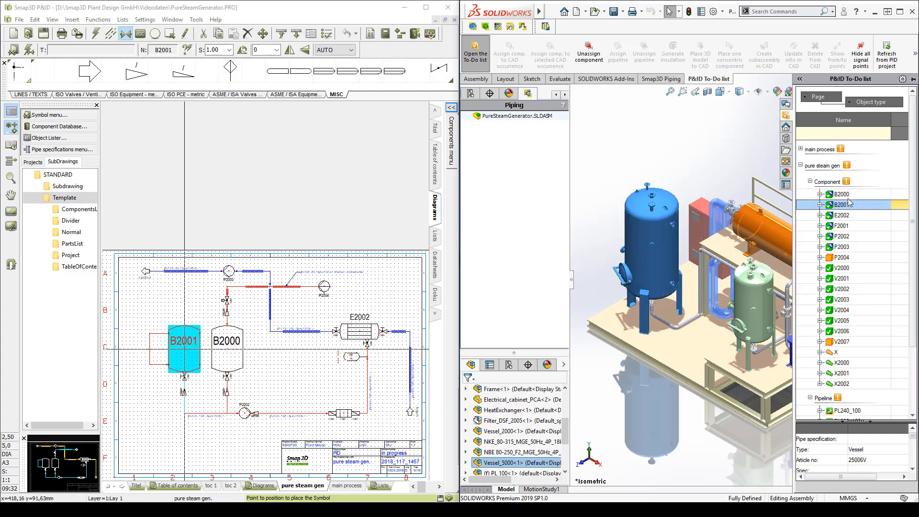
pyautogui.click(842, 205)
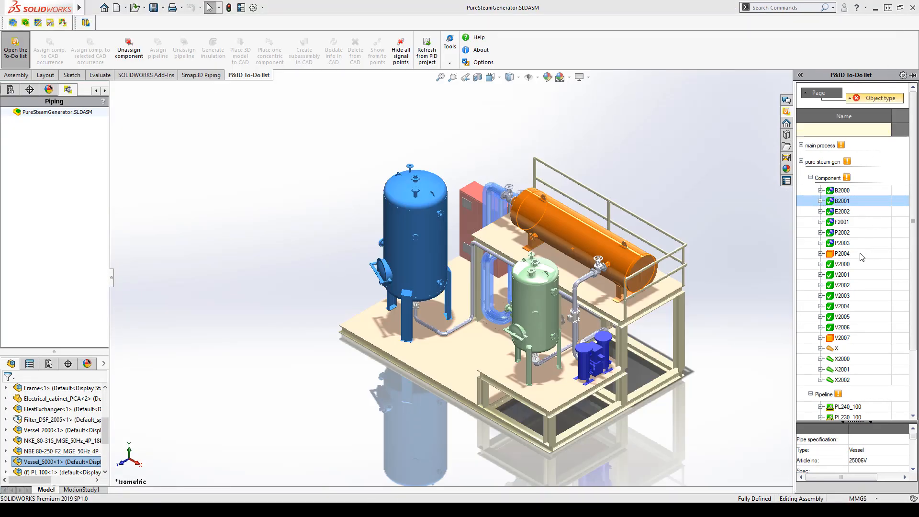
# - Create a CAD piping subassembly for pipeline PL201_80 (Bended Pipes Spec, DN 80)
pyautogui.scroll(-3)
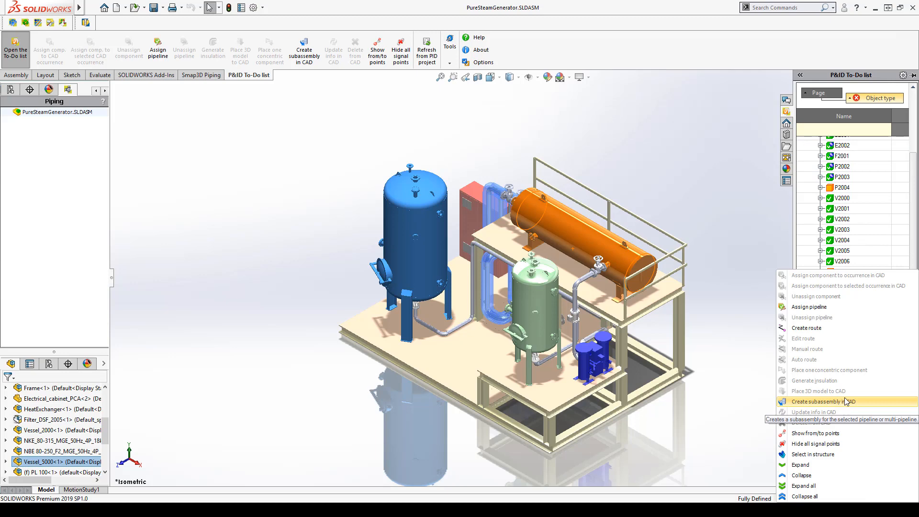
pyautogui.click(825, 402)
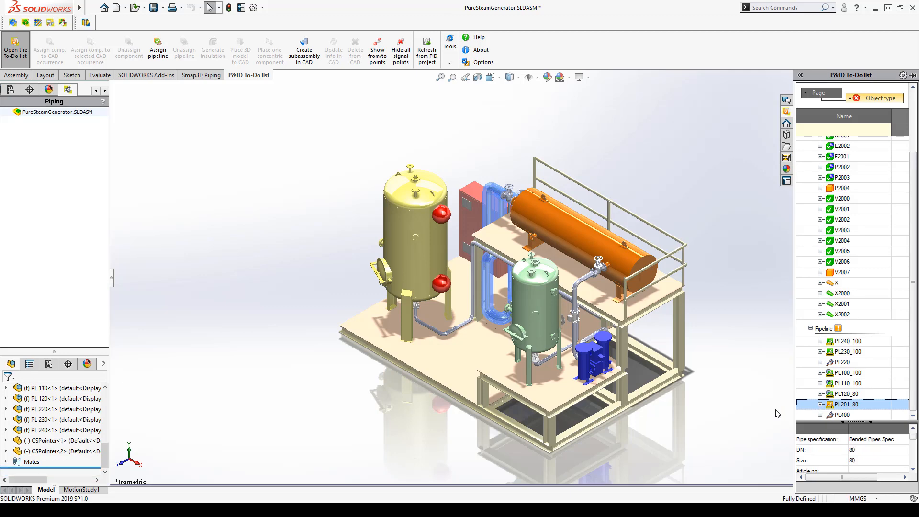
pyautogui.rightClick(850, 404)
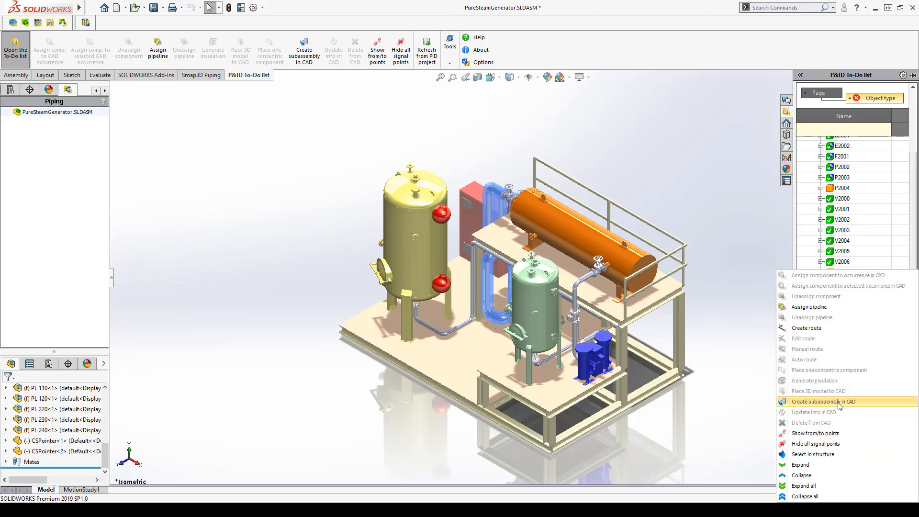
pyautogui.click(824, 402)
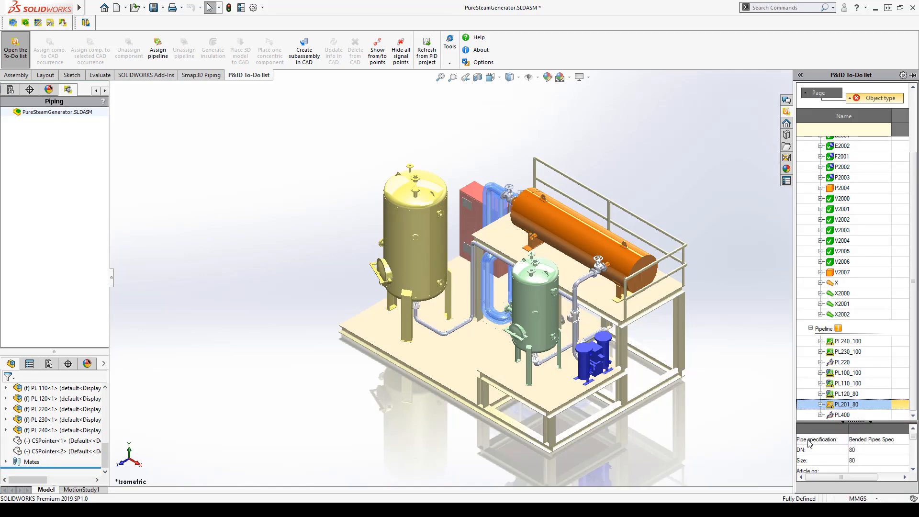
pyautogui.rightClick(848, 404)
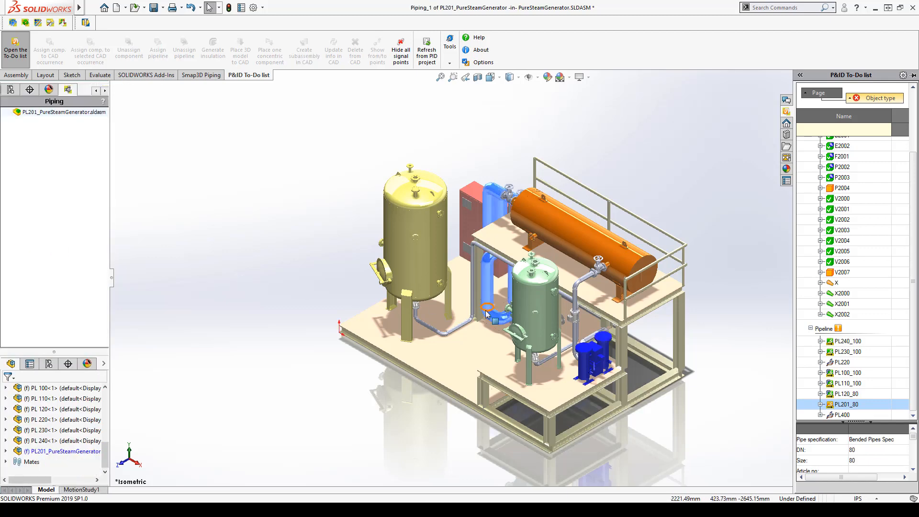
# - Route a line for PL201 between the yellow vessel's upper and lower side nozzles
pyautogui.rightClick(839, 405)
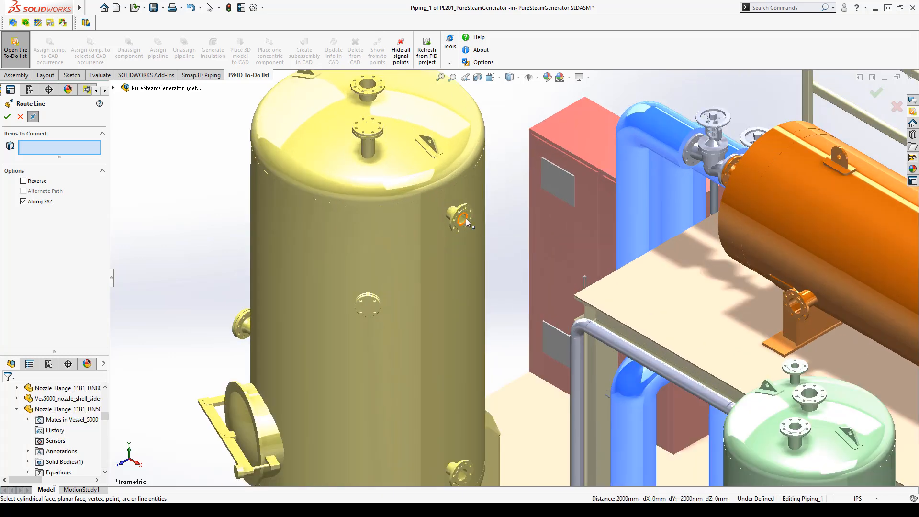
pyautogui.click(463, 219)
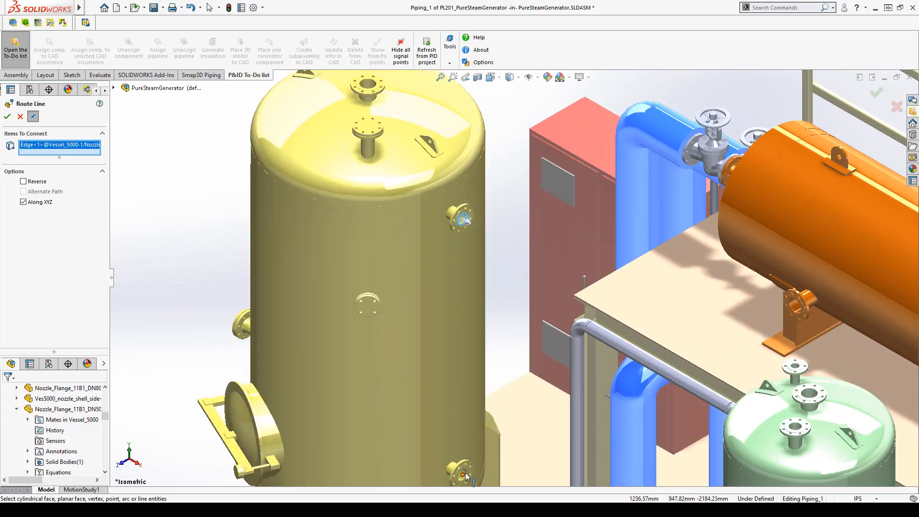
pyautogui.click(463, 474)
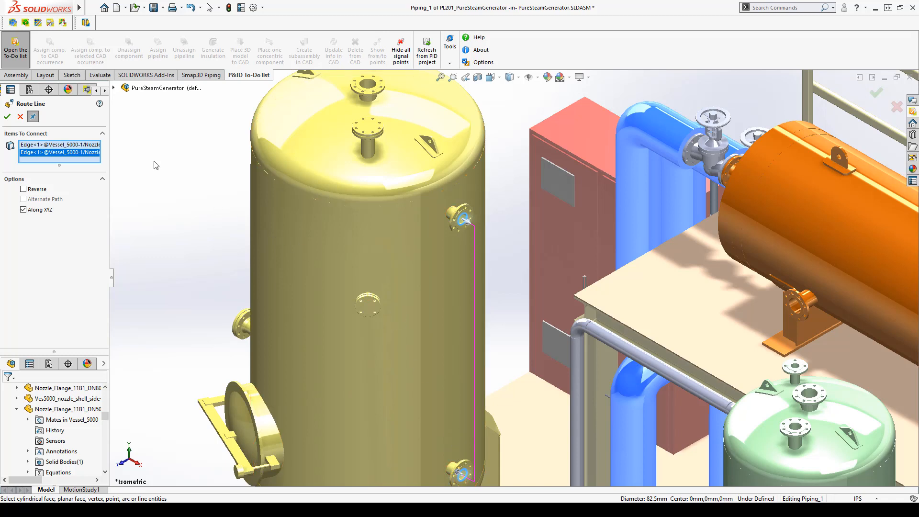
pyautogui.click(8, 116)
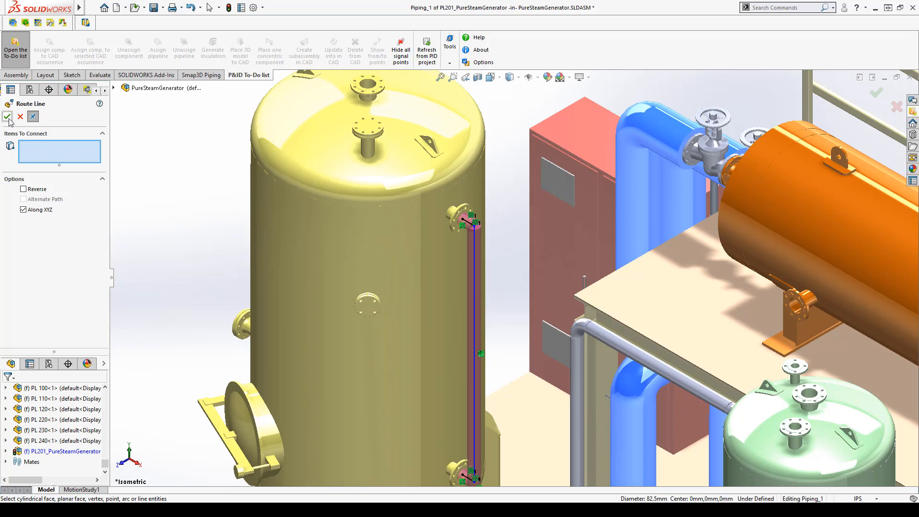
pyautogui.click(8, 117)
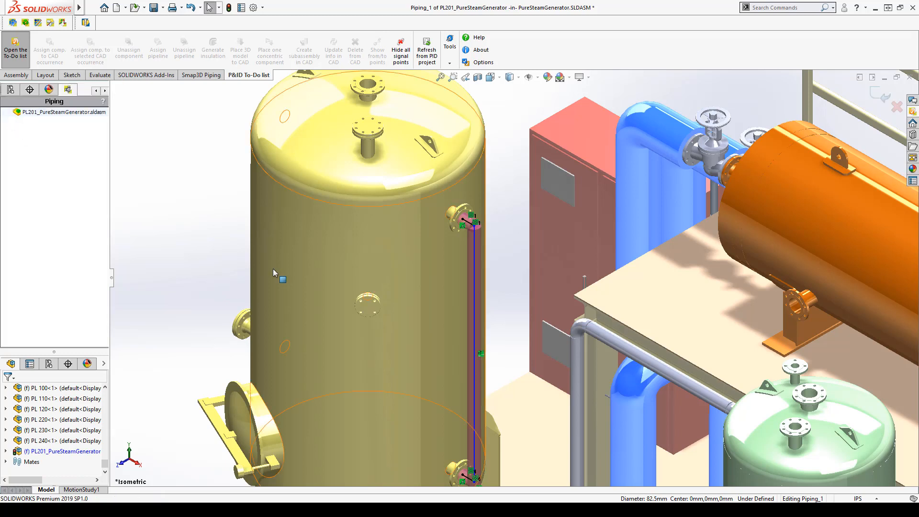
# - Set the route line length to 350 and acknowledge the pipe specification message
pyautogui.click(472, 229)
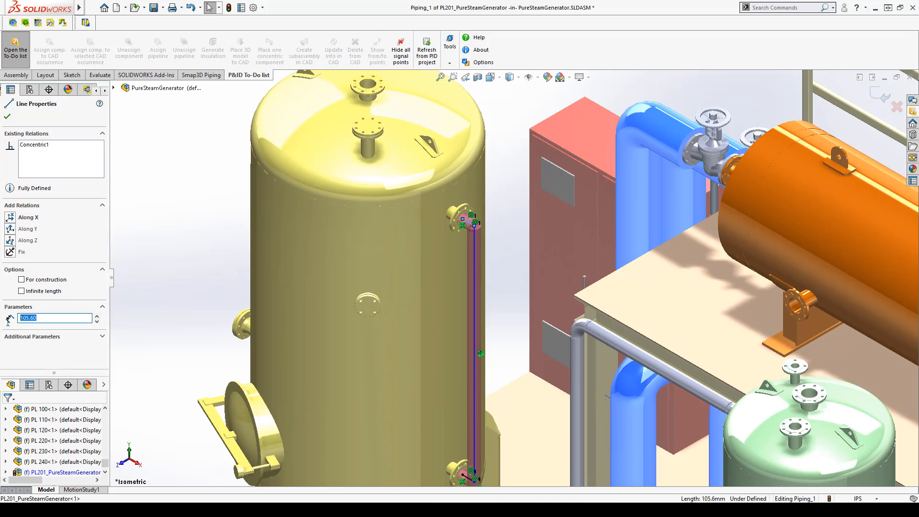
pyautogui.write('350')
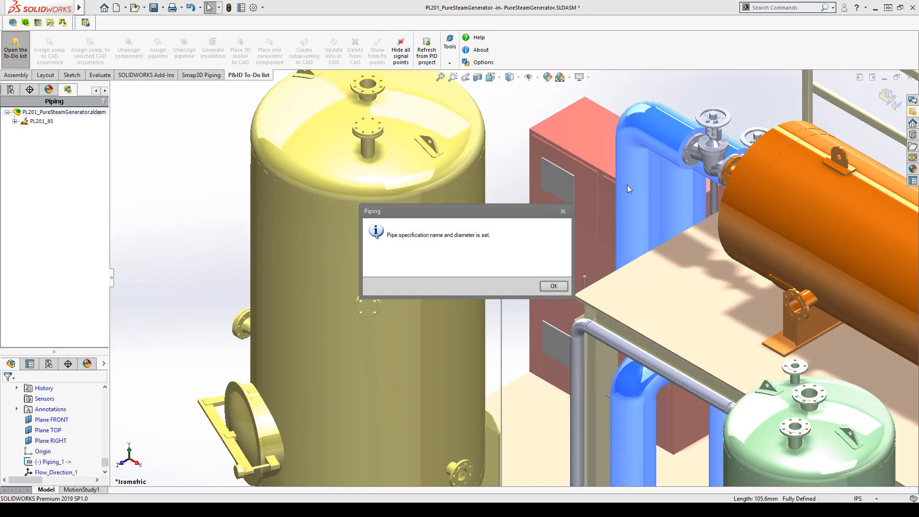
pyautogui.click(551, 286)
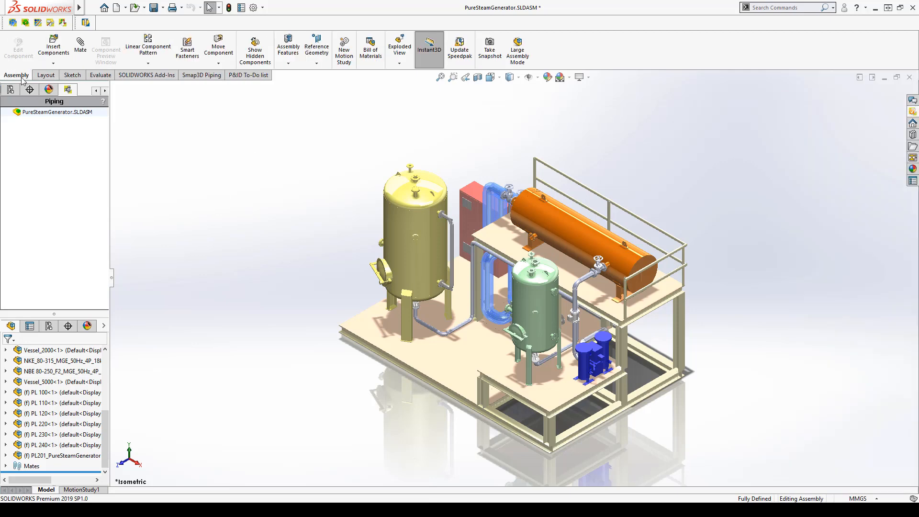
# - Insert Pumpe.STEP and place the pump on the frame platform floor
pyautogui.click(52, 47)
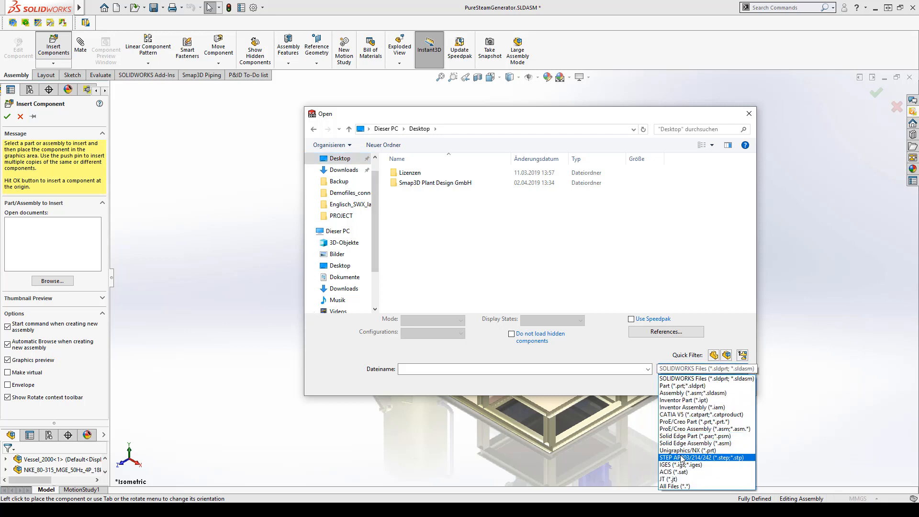
pyautogui.click(686, 457)
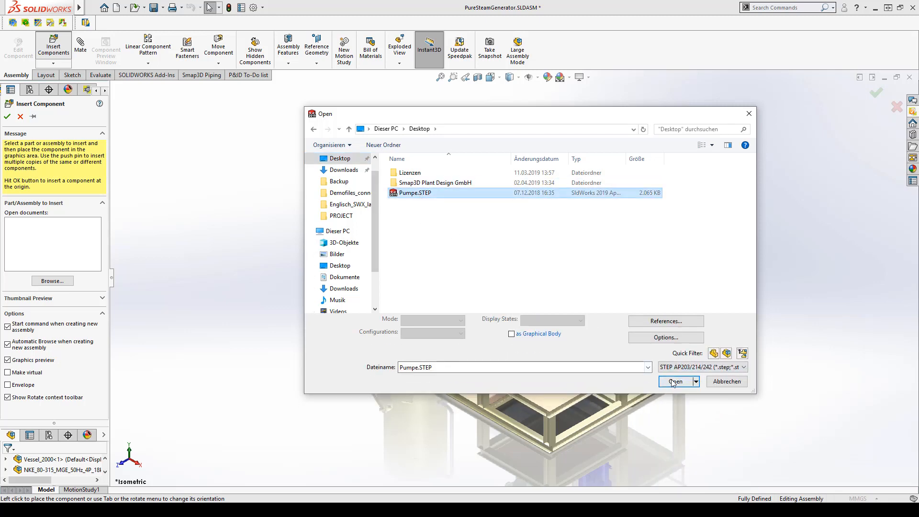
pyautogui.click(674, 381)
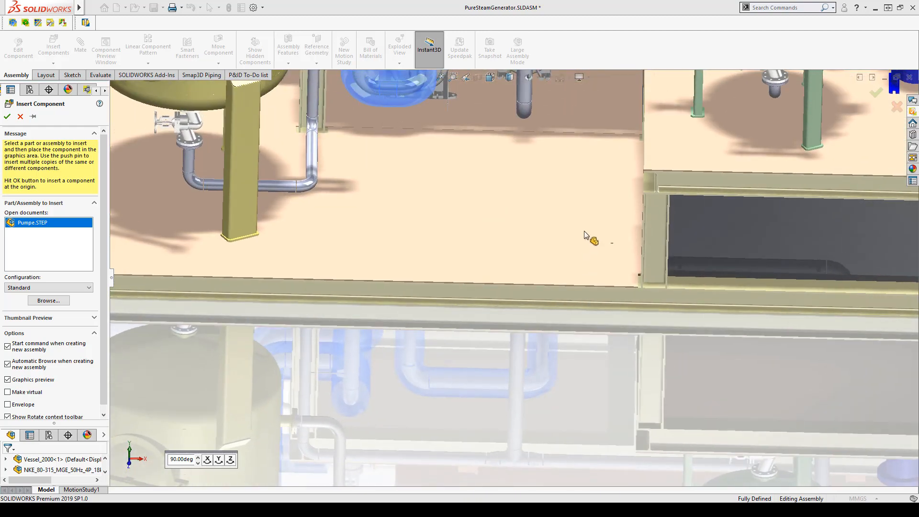
pyautogui.click(586, 234)
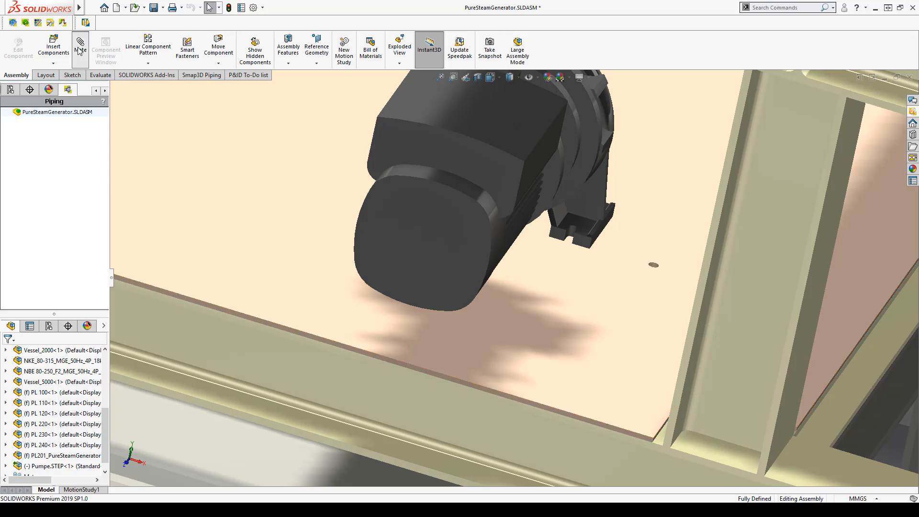
# - Mate the pump concentrically to the frame hole with rotation locked
pyautogui.click(81, 47)
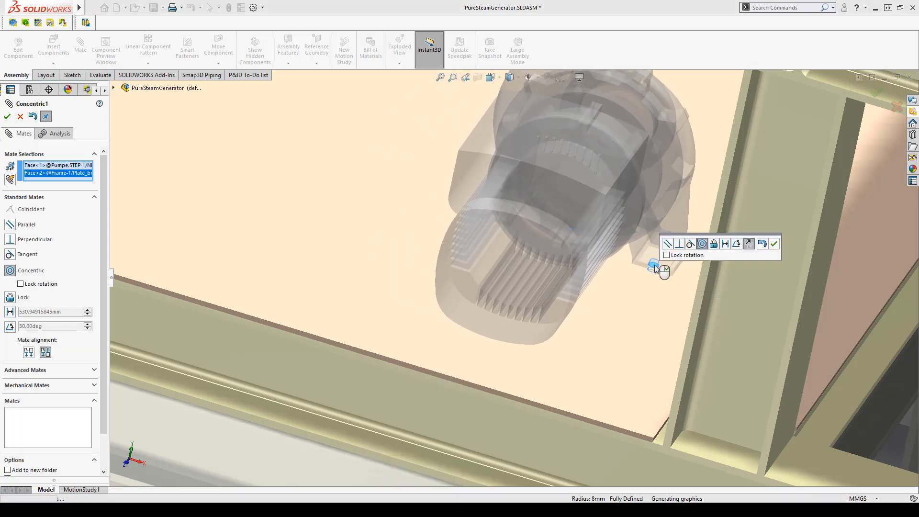
pyautogui.click(666, 255)
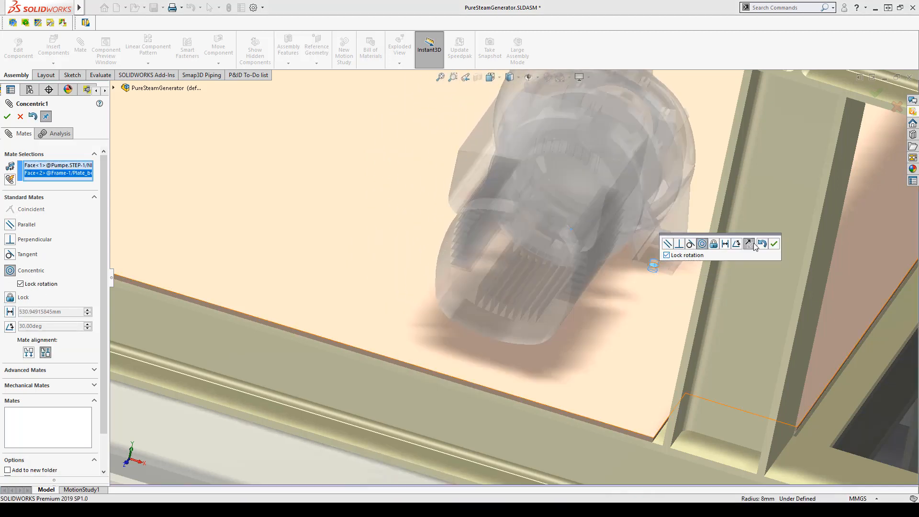
pyautogui.click(773, 243)
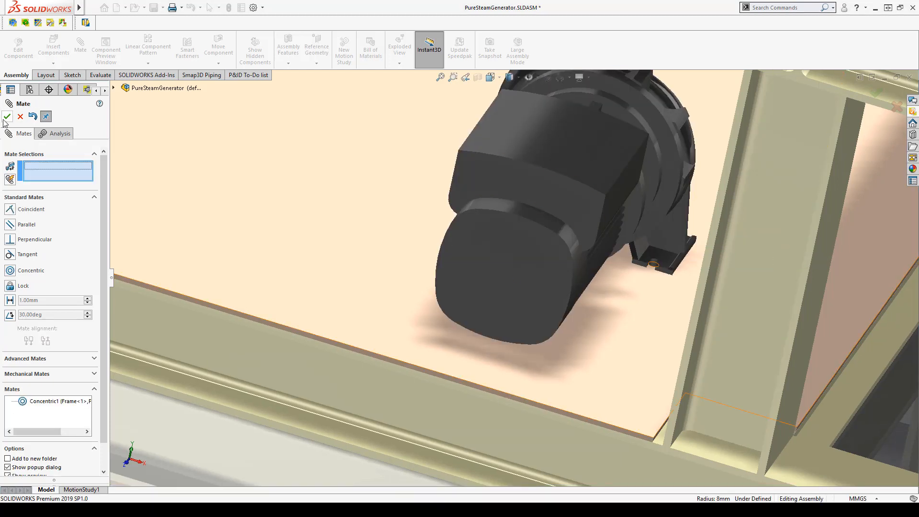
pyautogui.click(7, 115)
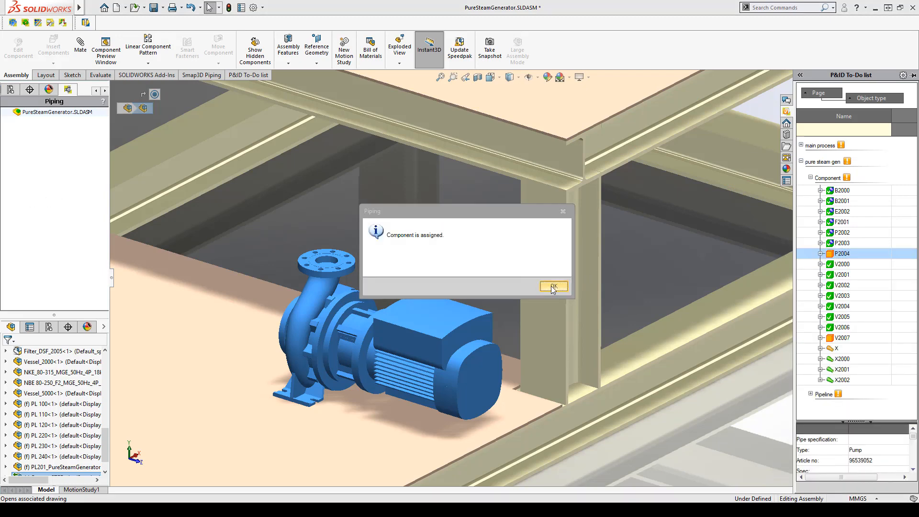
# - Acknowledge the P2004 assignment and create a route for PL400 in a new subassembly
pyautogui.click(551, 286)
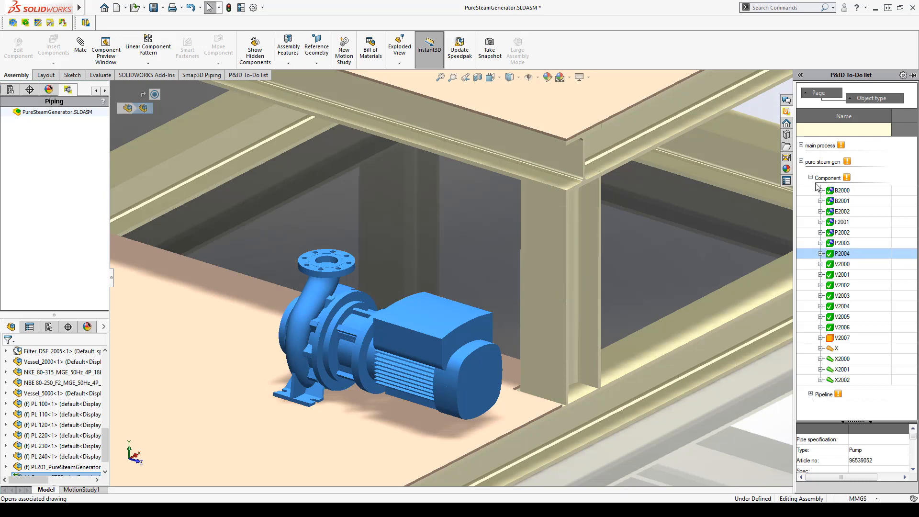
pyautogui.click(811, 178)
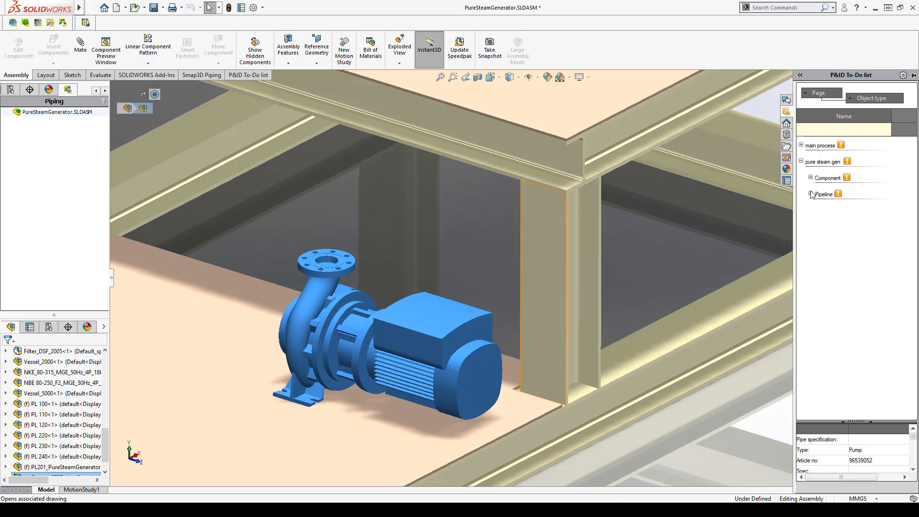
pyautogui.click(810, 194)
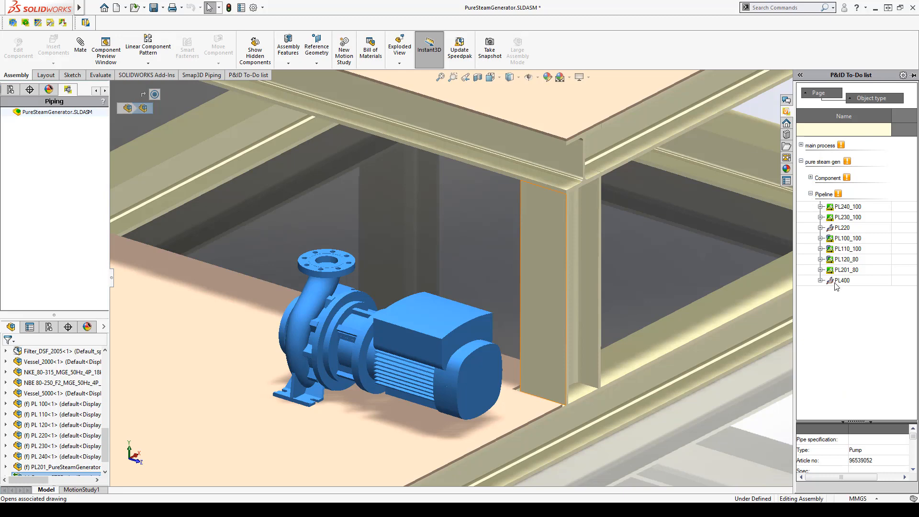
pyautogui.rightClick(843, 280)
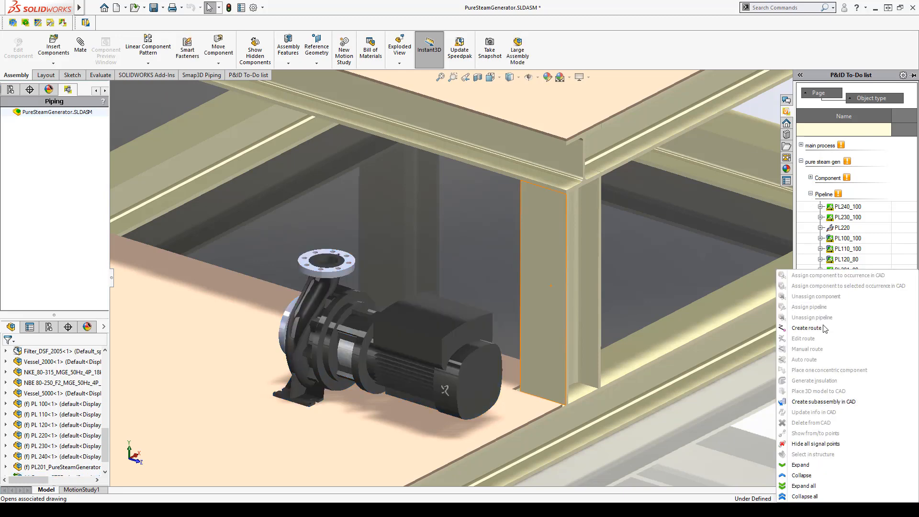
pyautogui.click(807, 328)
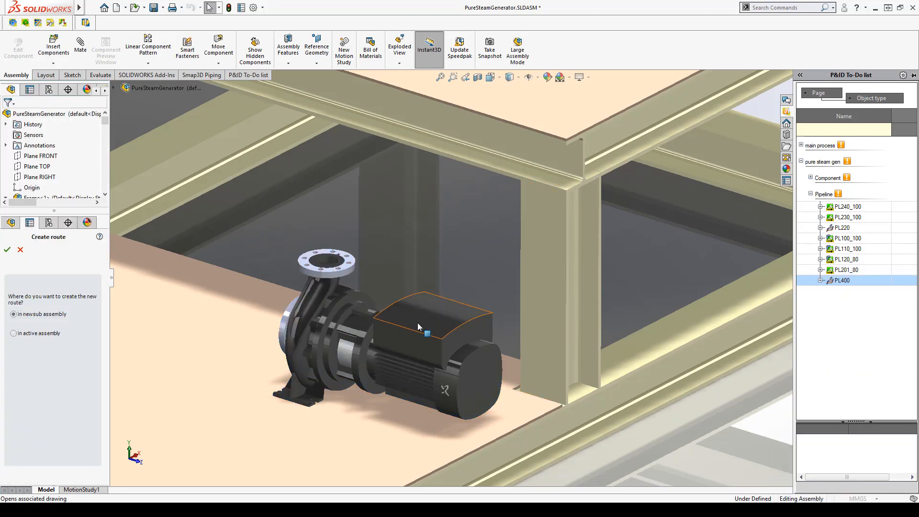
pyautogui.click(7, 250)
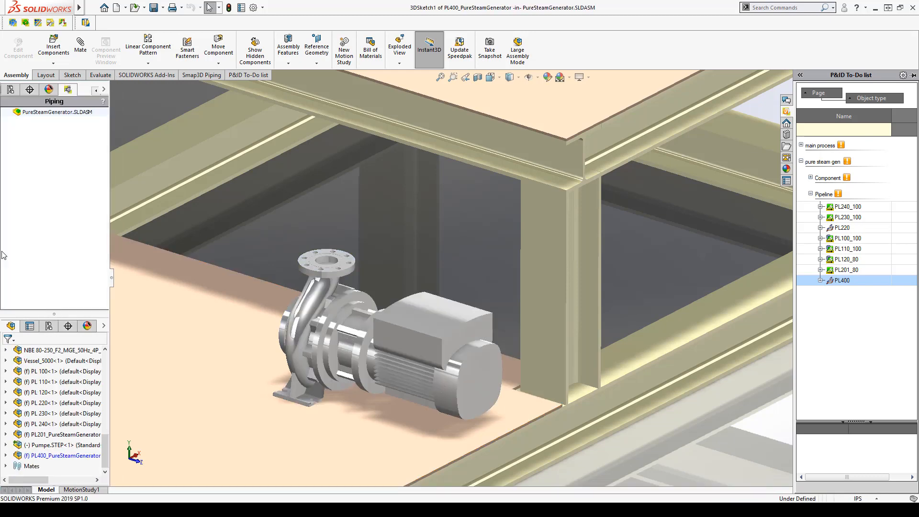
# - Start a manual route for pipeline PL400 from the P&ID To-do list
pyautogui.click(841, 280)
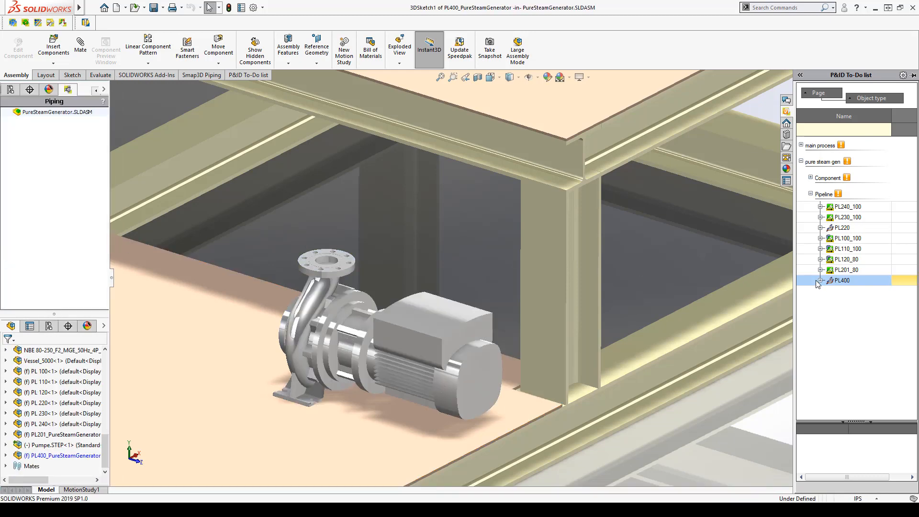
pyautogui.click(820, 280)
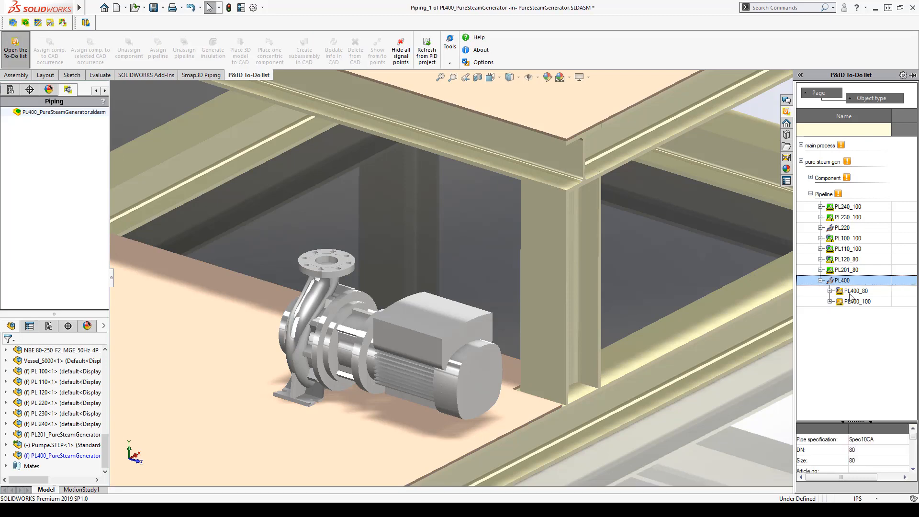
pyautogui.rightClick(841, 280)
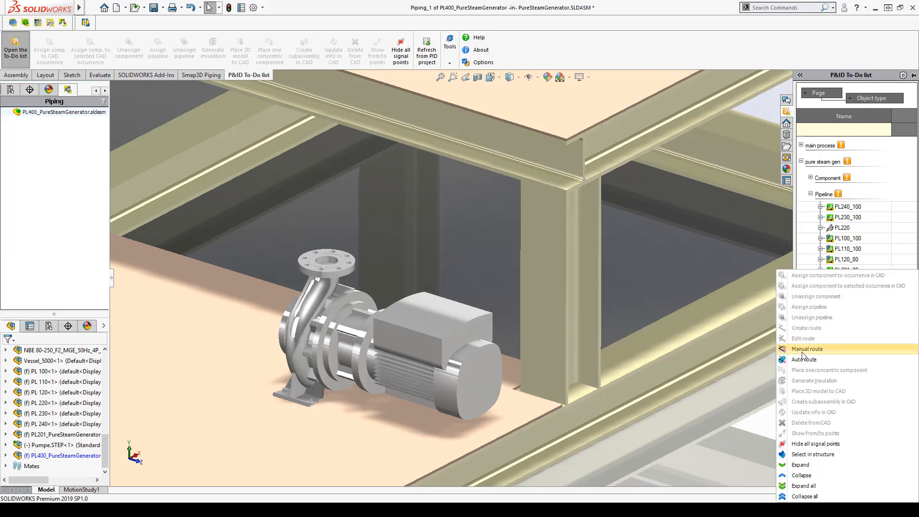
pyautogui.click(807, 349)
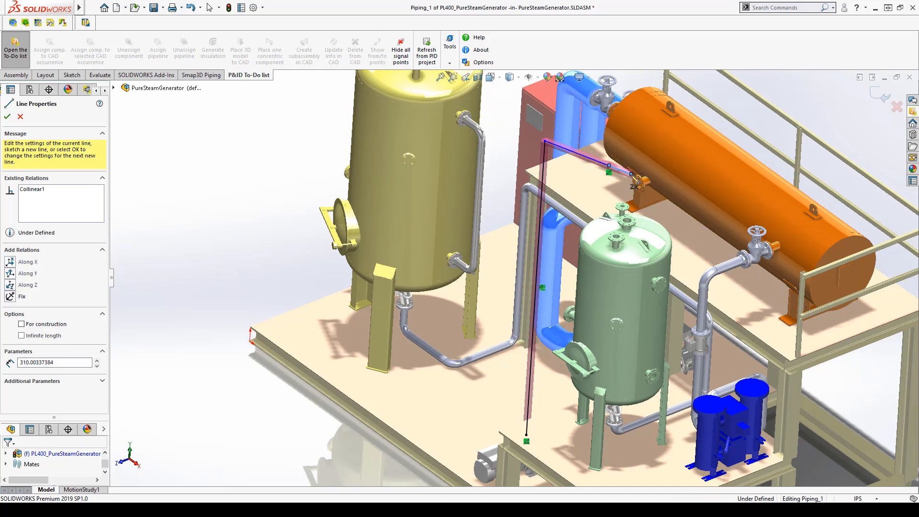
# - Sketch PL400's route to the green vessel's top nozzle with lengths 400, 1000 and 4070
pyautogui.moveTo(630, 172); pyautogui.dragTo(630, 217)
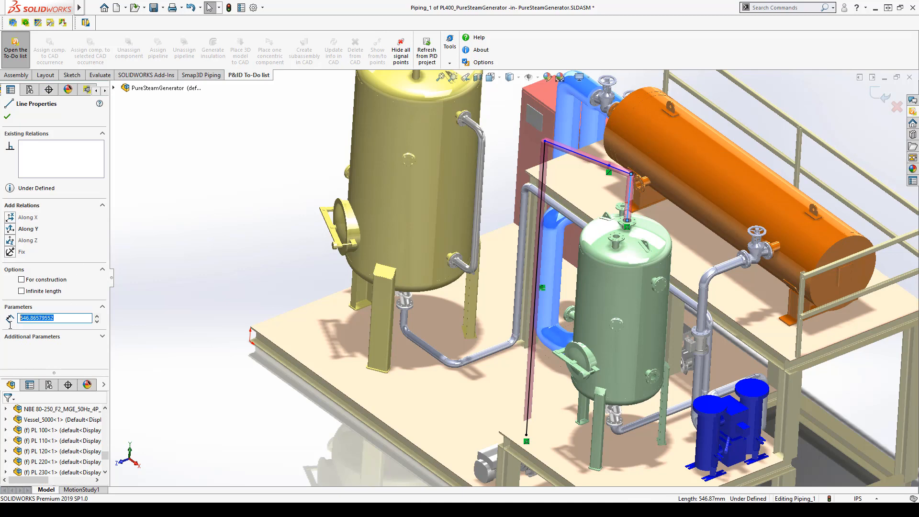
pyautogui.write('400')
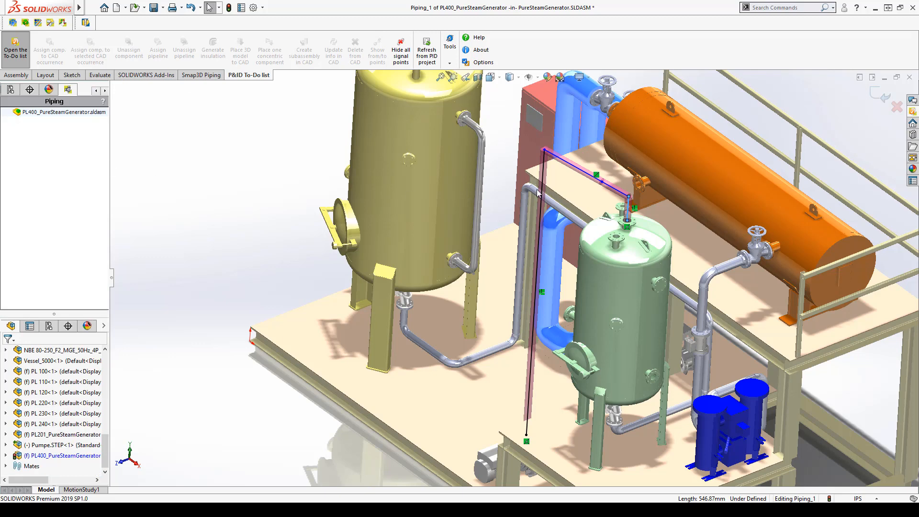
pyautogui.click(571, 166)
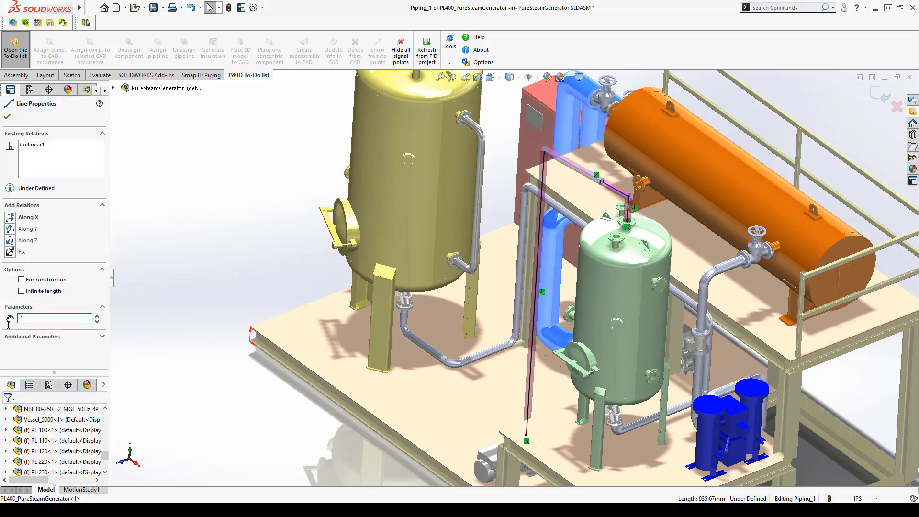
pyautogui.write('1000')
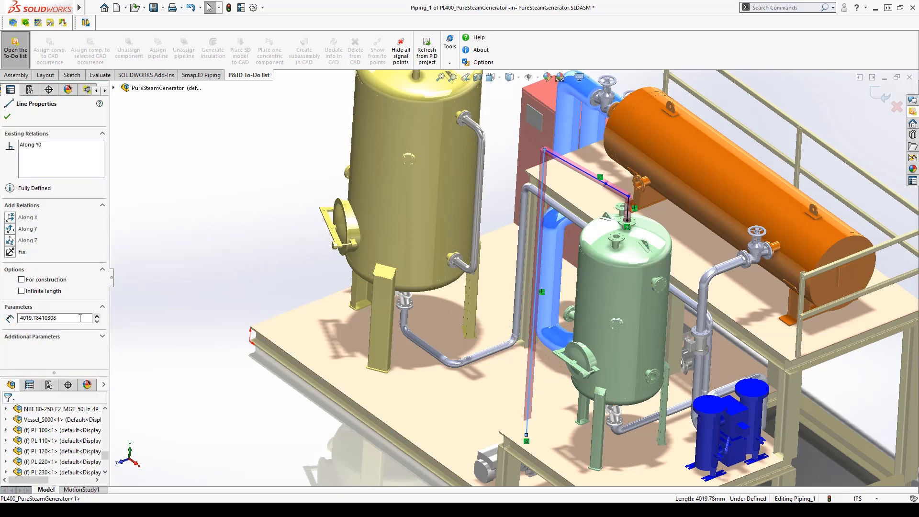
pyautogui.write('4070')
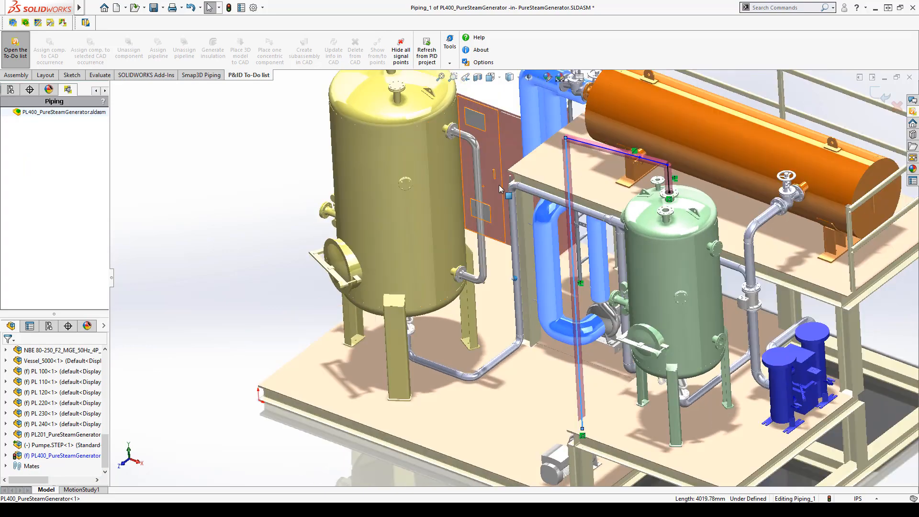
pyautogui.moveTo(498, 188); pyautogui.dragTo(729, 121)
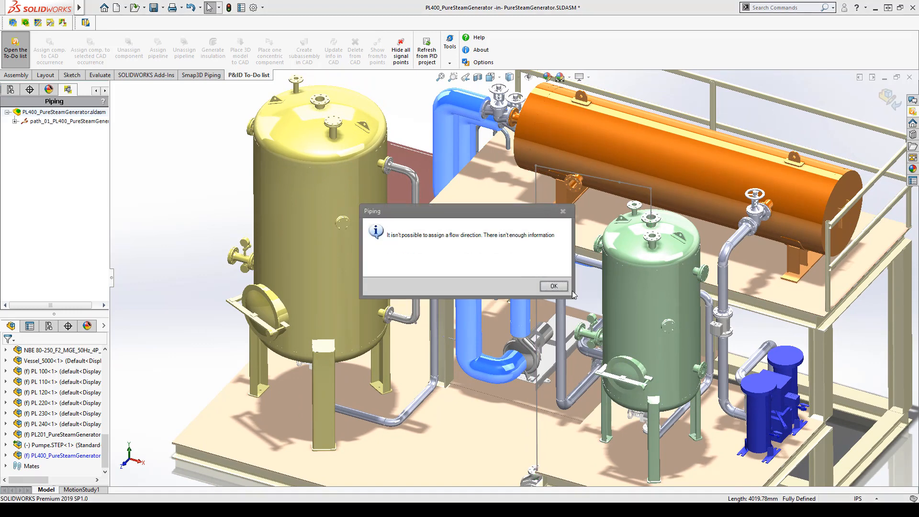
pyautogui.click(552, 285)
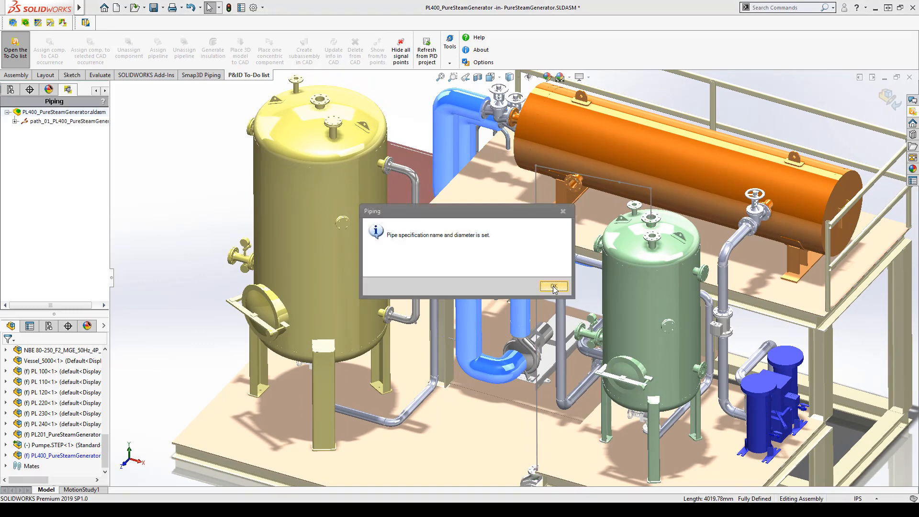
pyautogui.click(551, 286)
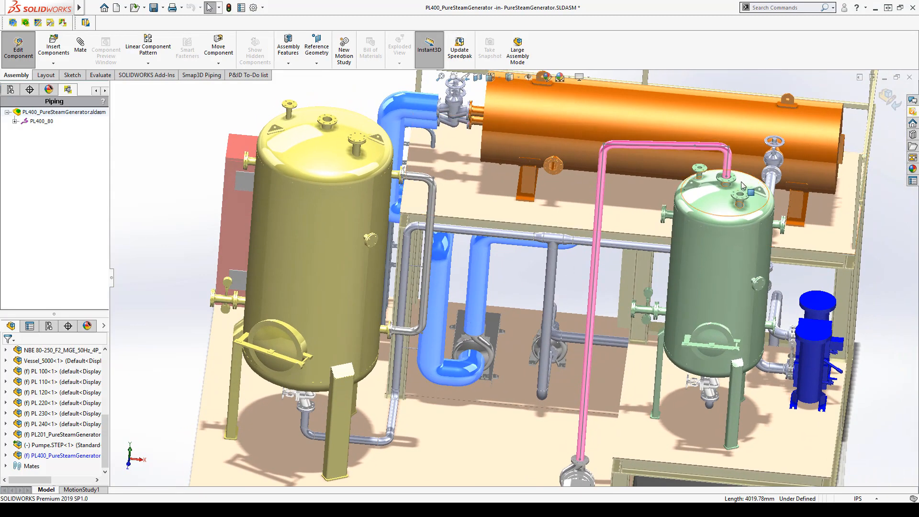
# - Place the Globe_valve_DN80_PN16 model for PL400_80 onto the upper horizontal pipe run
pyautogui.click(247, 75)
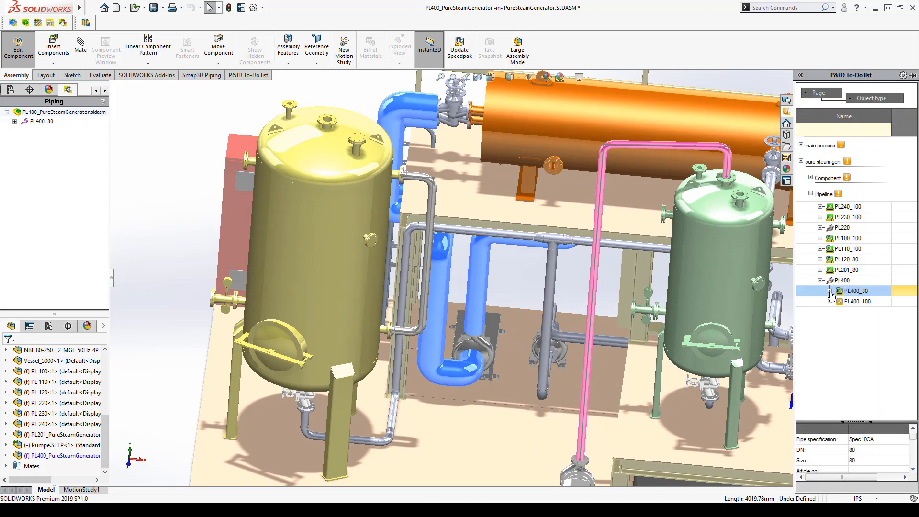
pyautogui.click(828, 291)
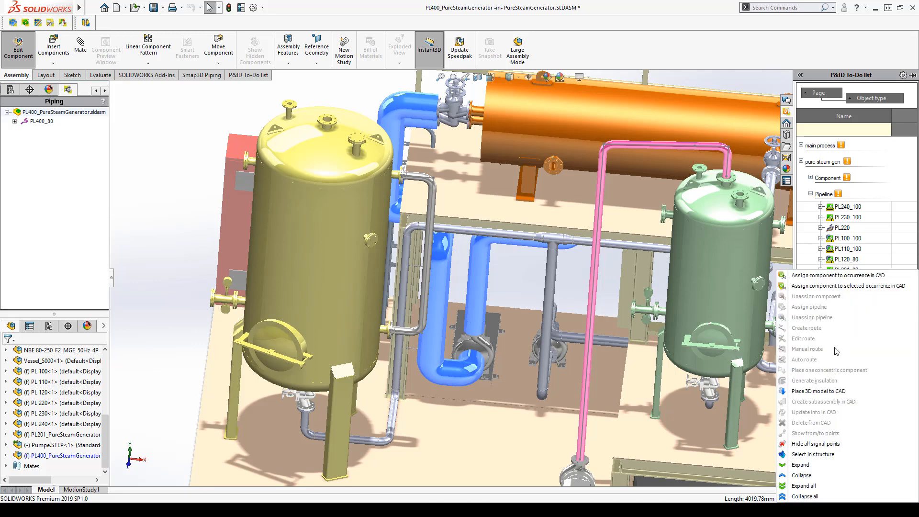
pyautogui.click(818, 391)
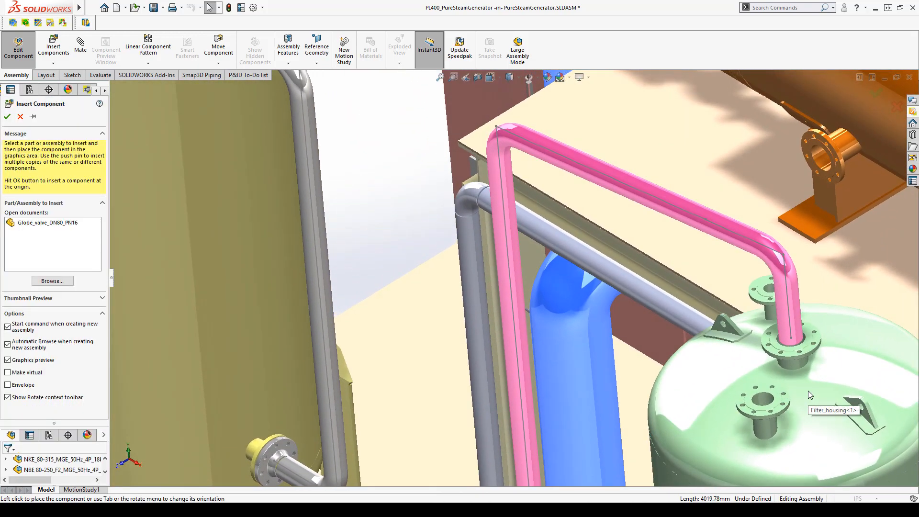
pyautogui.click(53, 222)
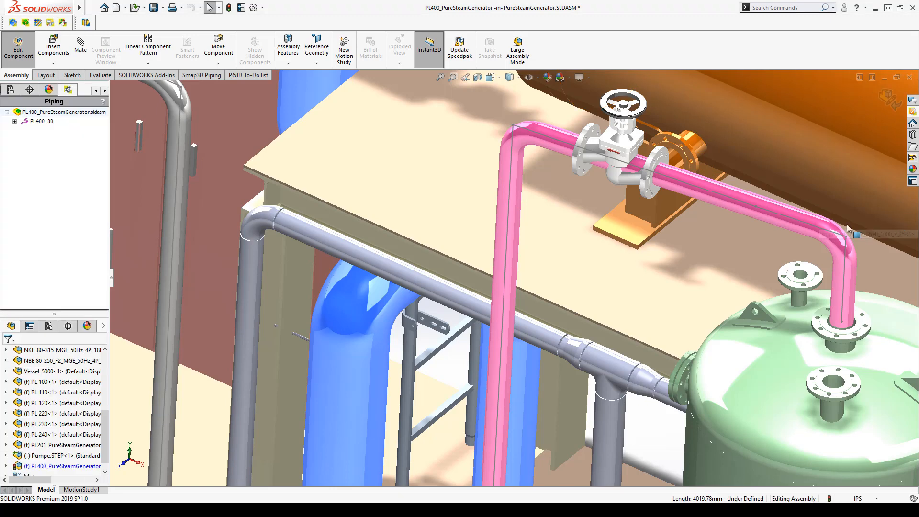
# - Attach the globe valve to the top pipe run and acknowledge the assignment messages
pyautogui.click(80, 47)
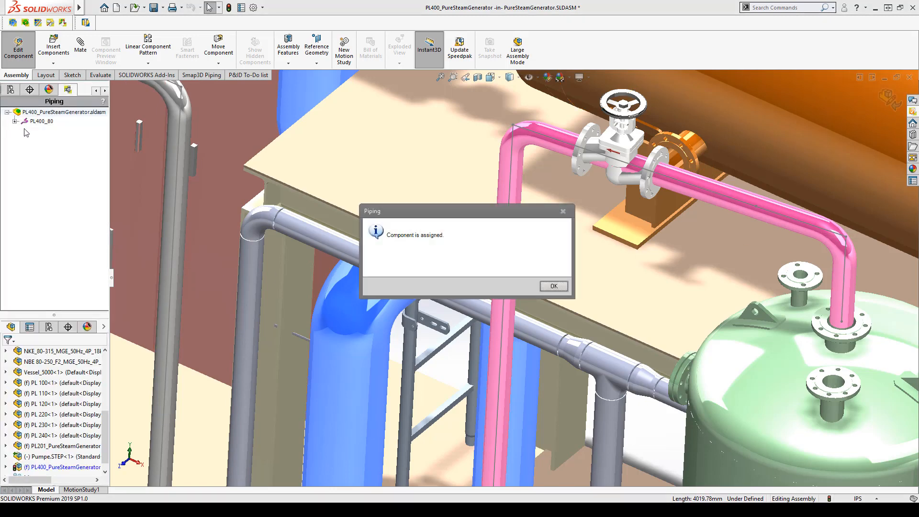
pyautogui.click(553, 286)
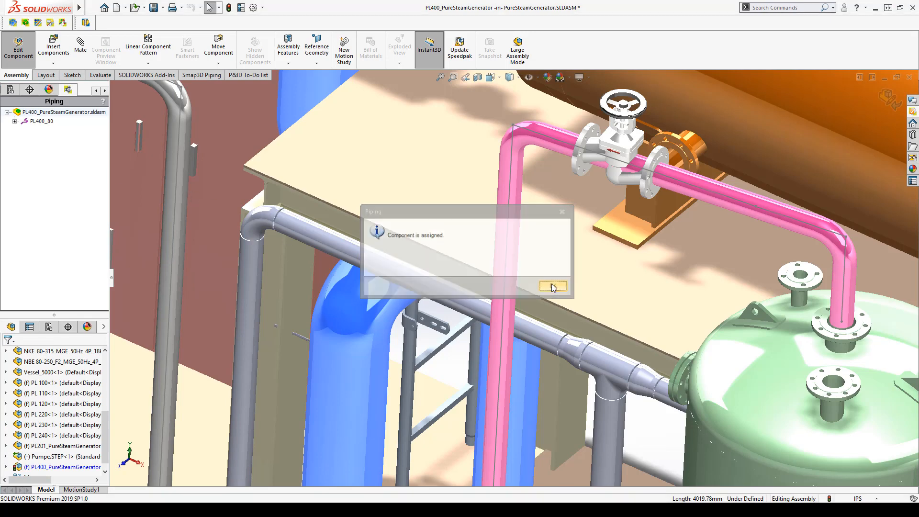
pyautogui.click(551, 286)
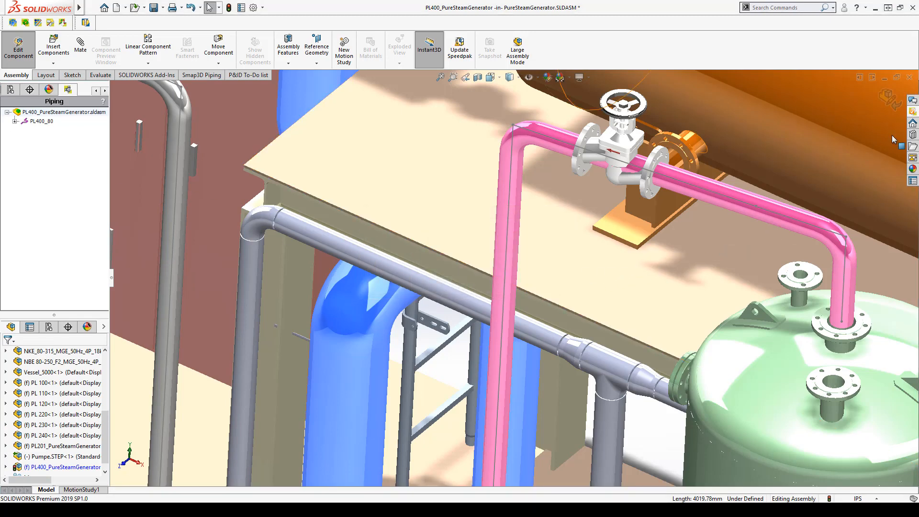
# - Place a concentric reducer for item X on Pipeline Part 2, creating section PL400_100
pyautogui.click(247, 75)
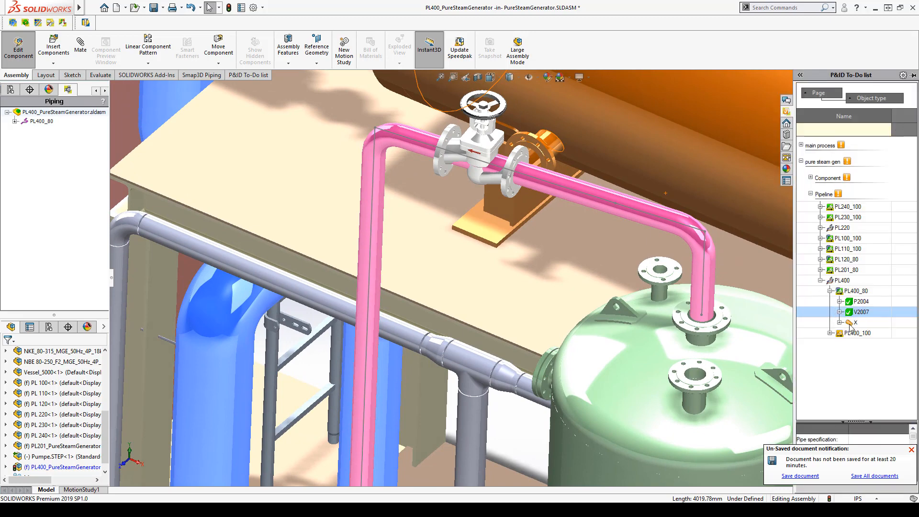
pyautogui.rightClick(859, 312)
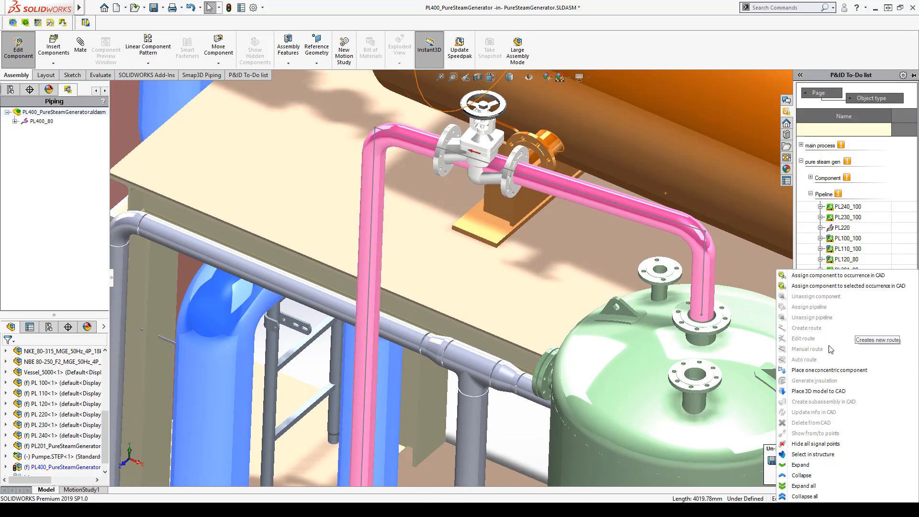
pyautogui.click(806, 327)
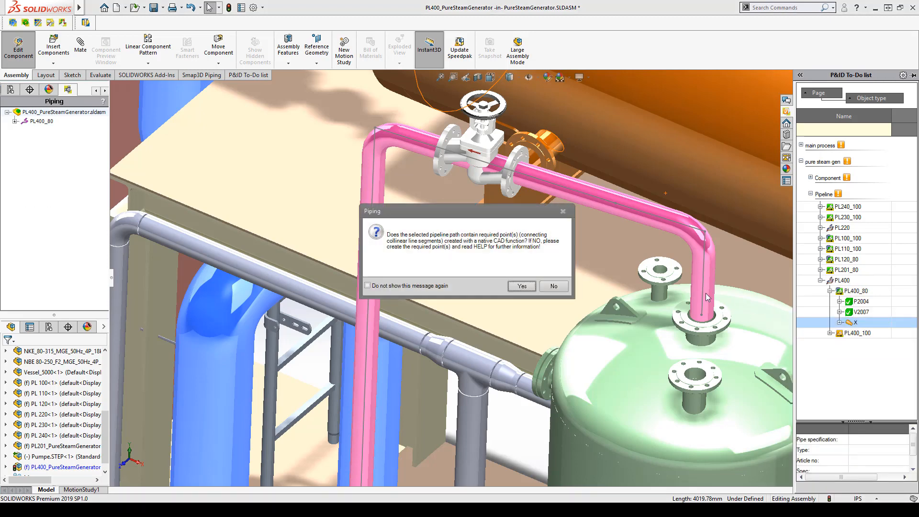
pyautogui.click(519, 286)
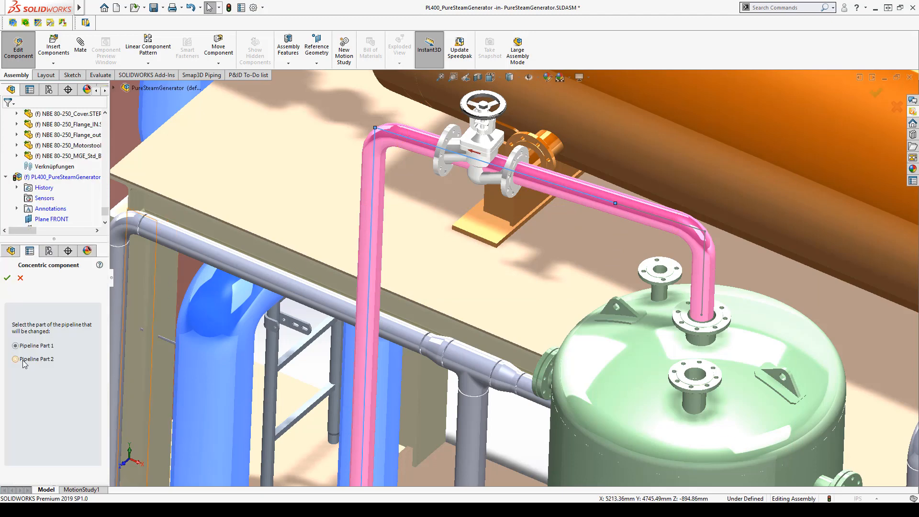
pyautogui.click(16, 358)
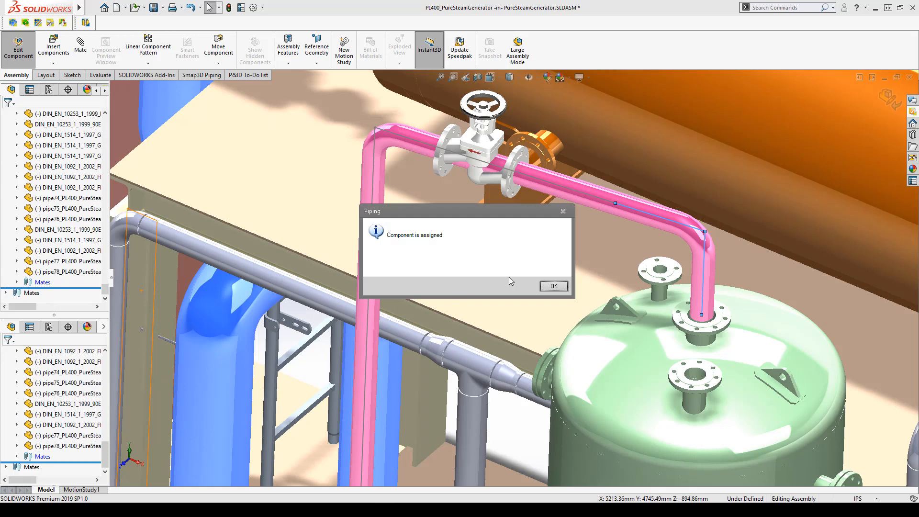
pyautogui.click(551, 285)
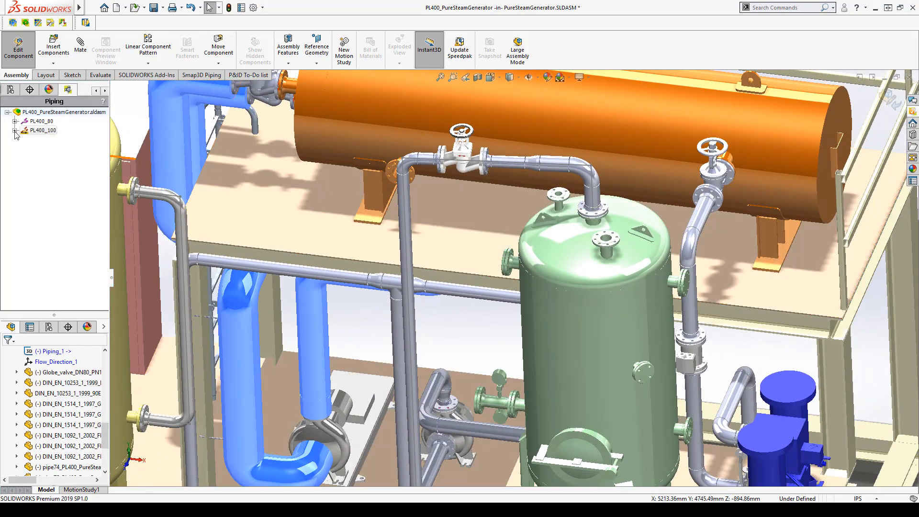
# - Remove the short PL400_100 pipe at the green vessel's top nozzle and regenerate the pipeline
pyautogui.click(8, 130)
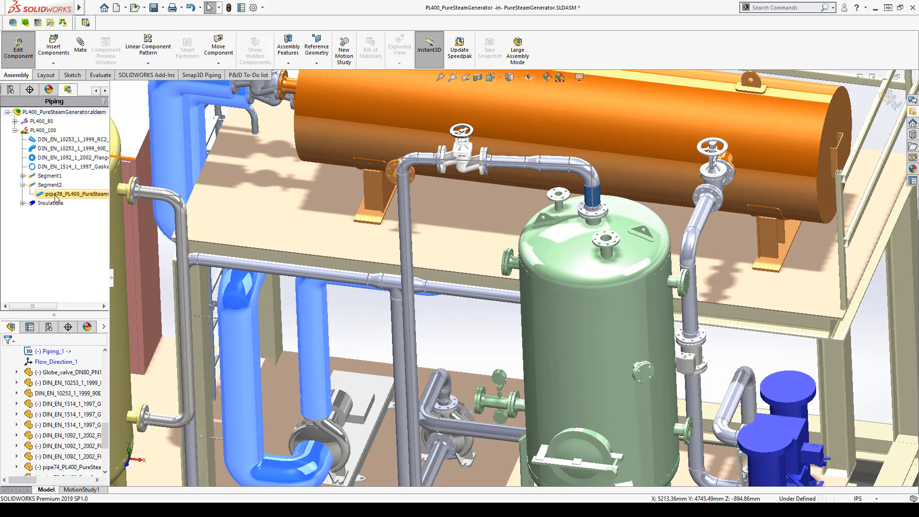
pyautogui.click(201, 75)
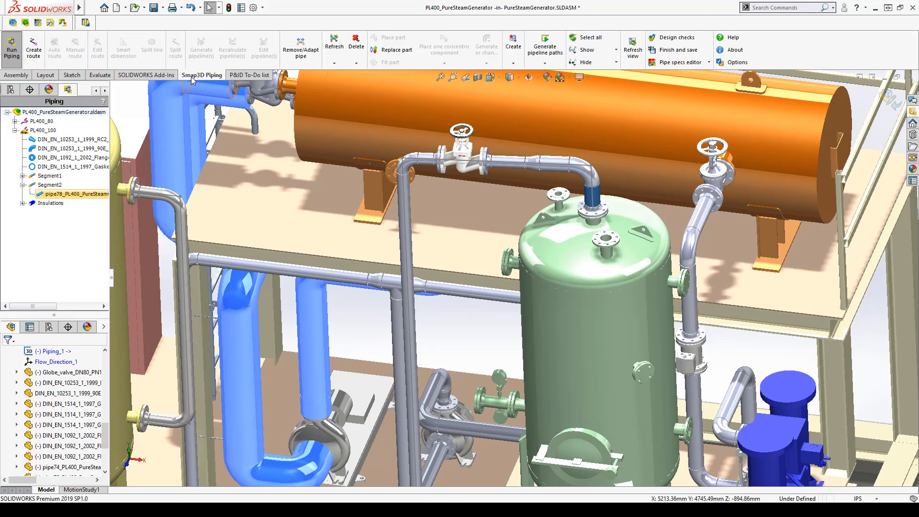
pyautogui.click(301, 47)
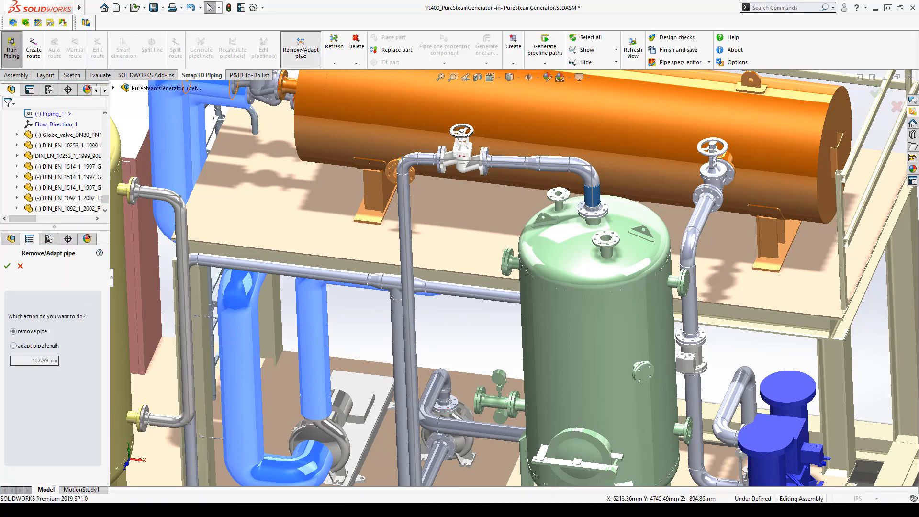
pyautogui.click(7, 266)
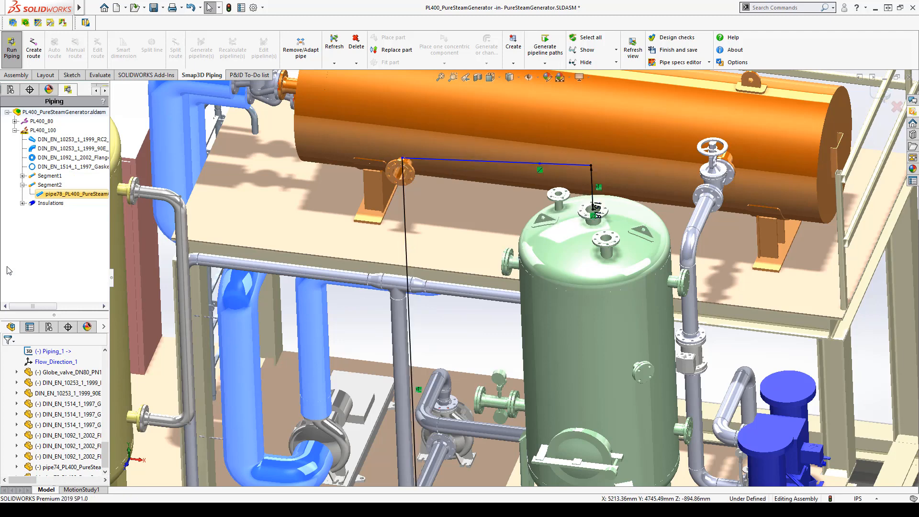
pyautogui.click(71, 75)
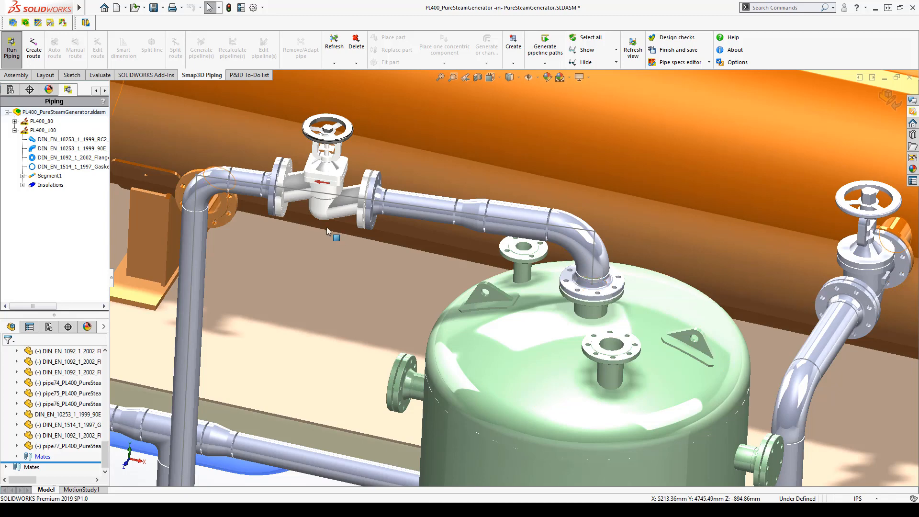
pyautogui.click(14, 130)
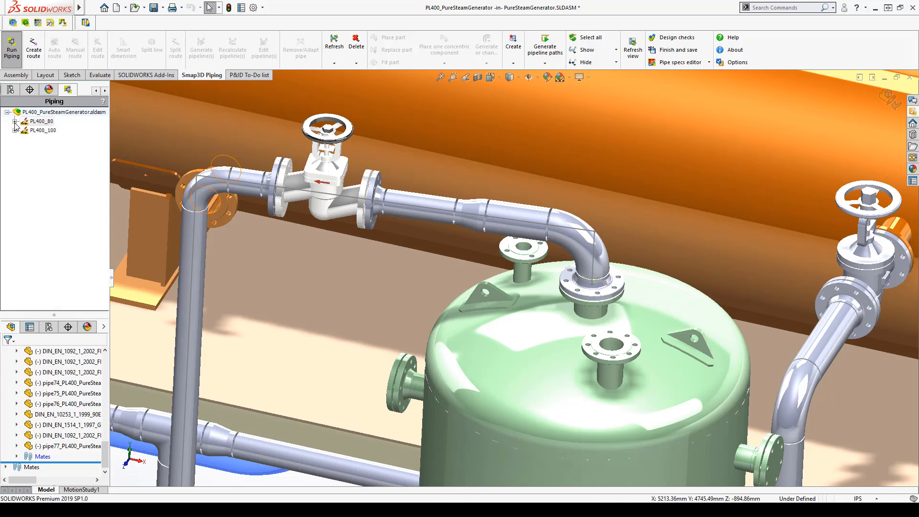
# - Pattern four strap hangers along PL400_80 at 100 mm spacing and list them in the tree
pyautogui.rightClick(42, 130)
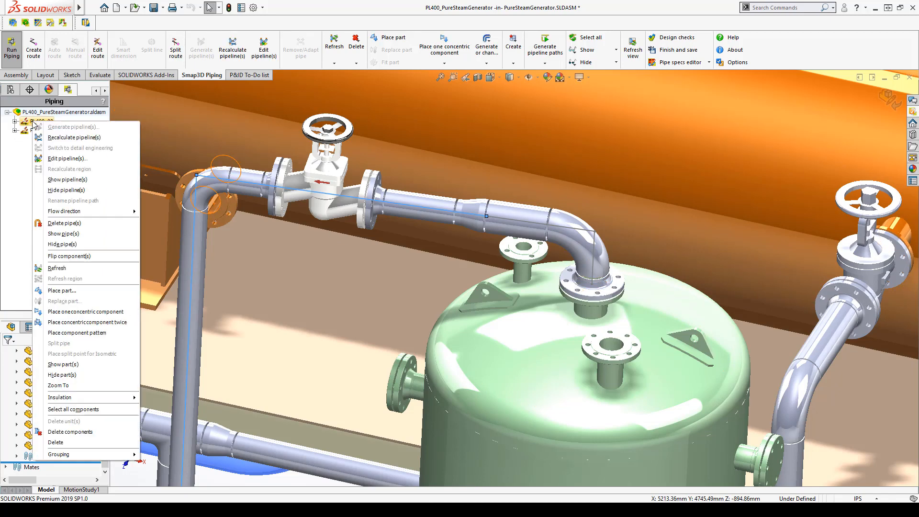
pyautogui.moveTo(60, 301)
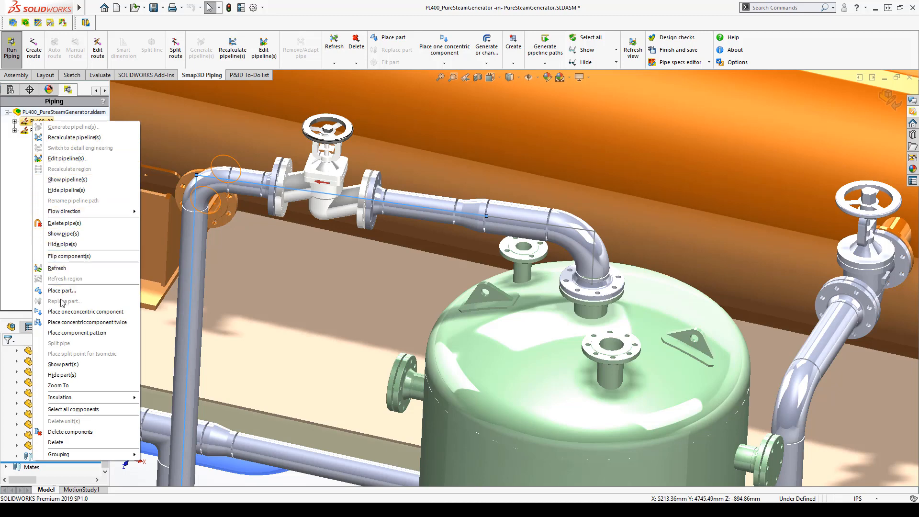
pyautogui.moveTo(76, 332)
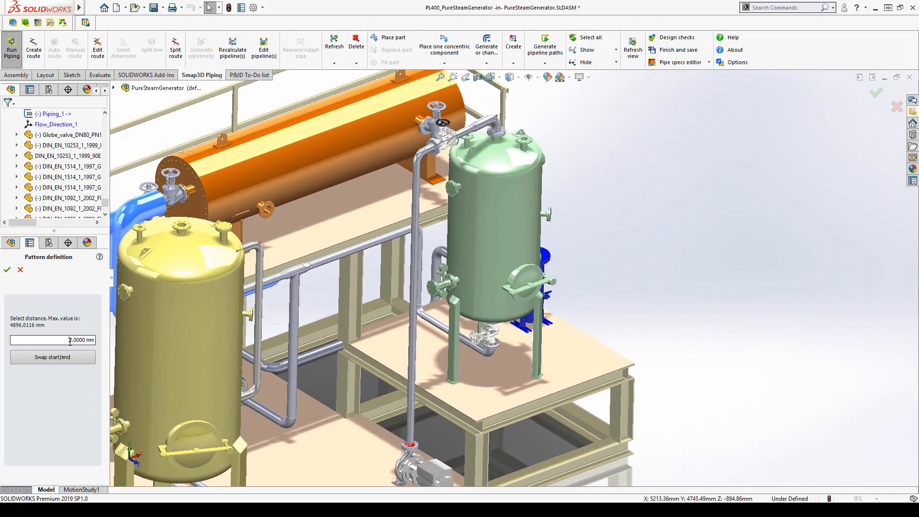
pyautogui.write('100')
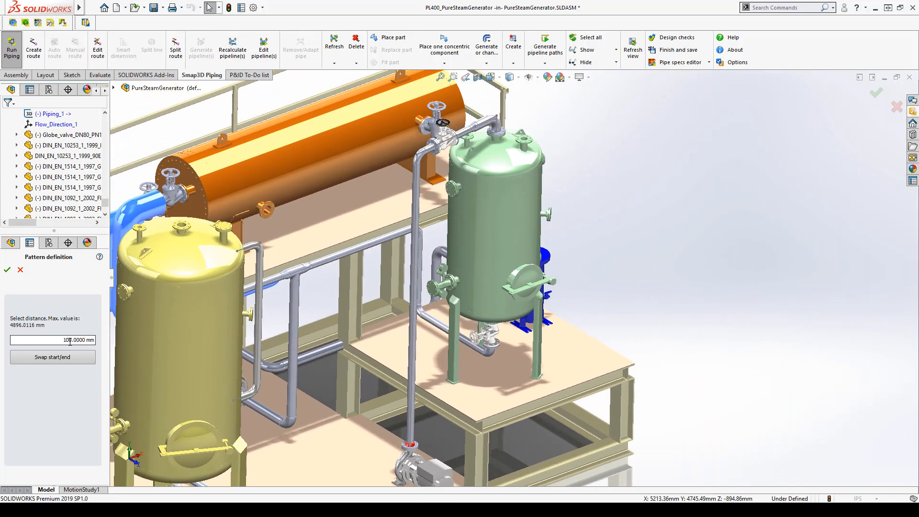
pyautogui.click(7, 270)
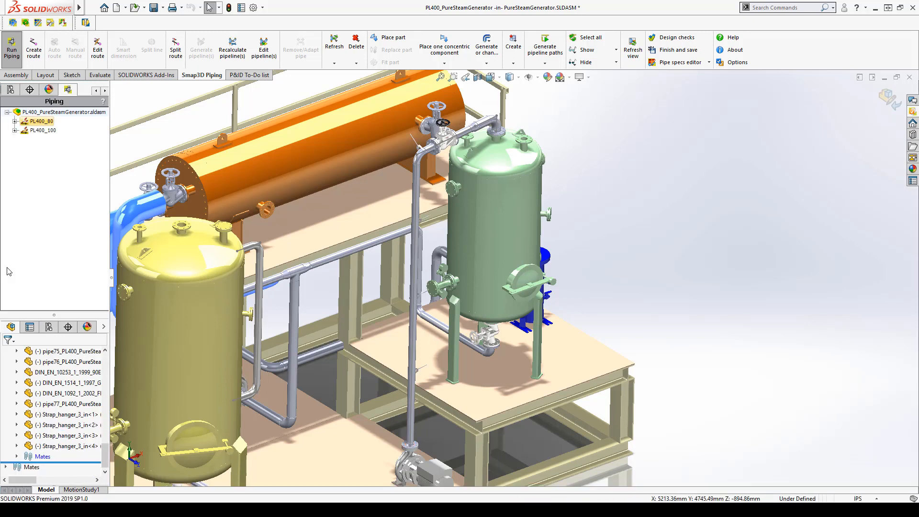
pyautogui.click(447, 375)
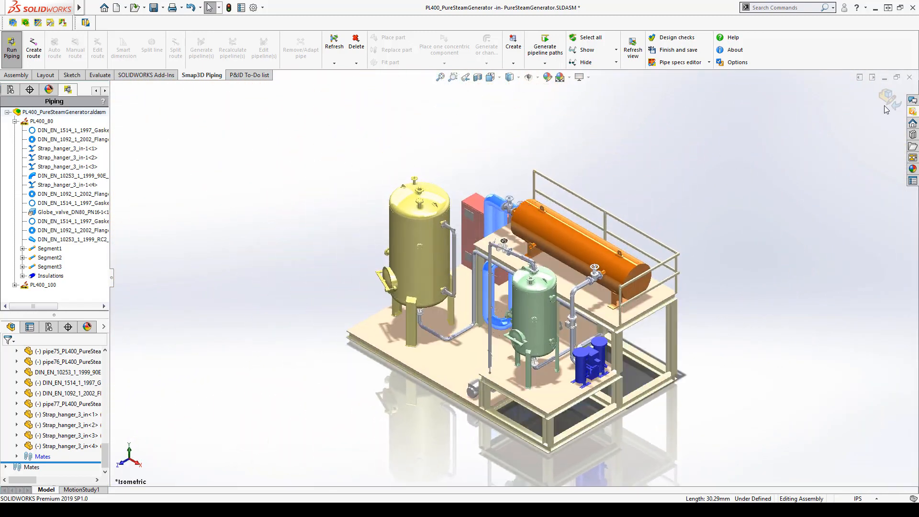
pyautogui.click(249, 75)
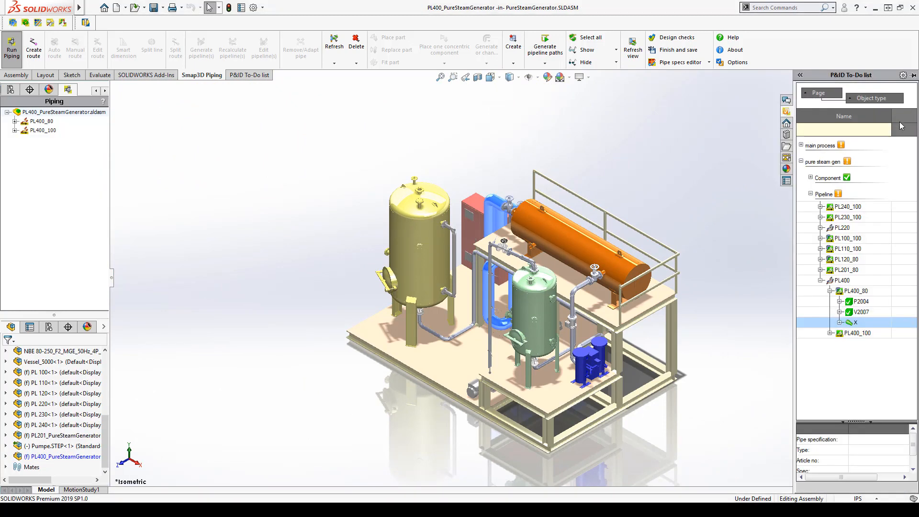
pyautogui.click(810, 177)
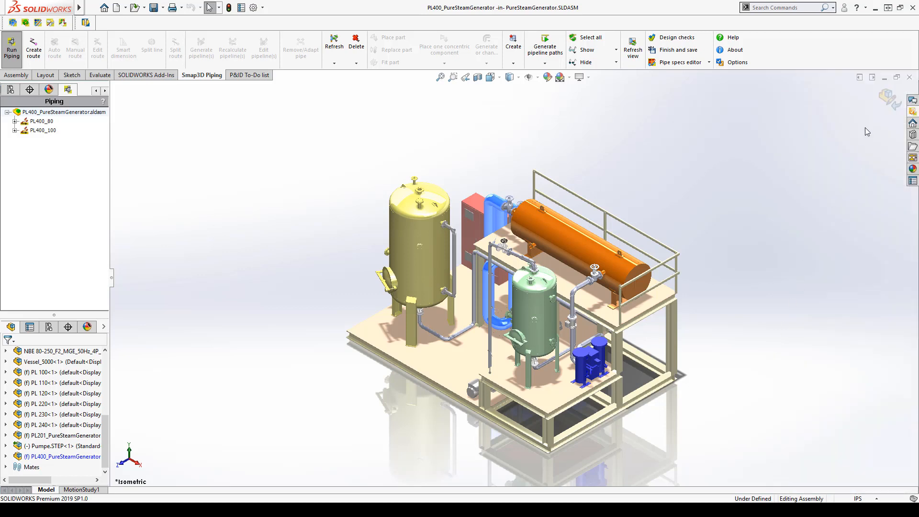
pyautogui.click(6, 393)
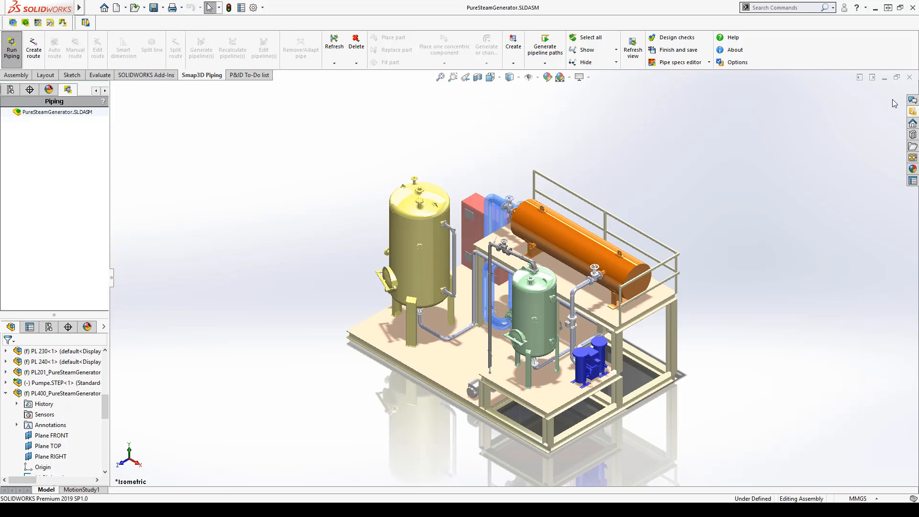
pyautogui.moveTo(213, 143)
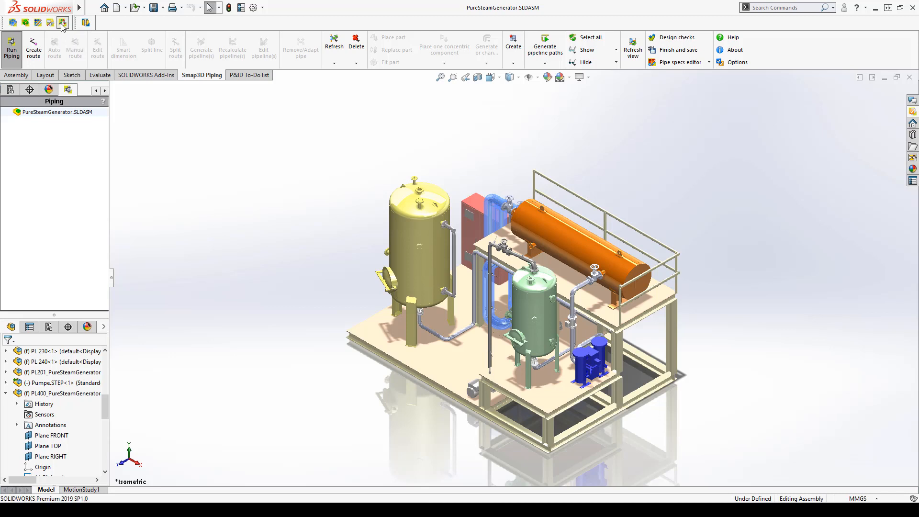
# - Run the pipe bending simulation on the TUBOTRON tube bender, then close its window
pyautogui.click(62, 22)
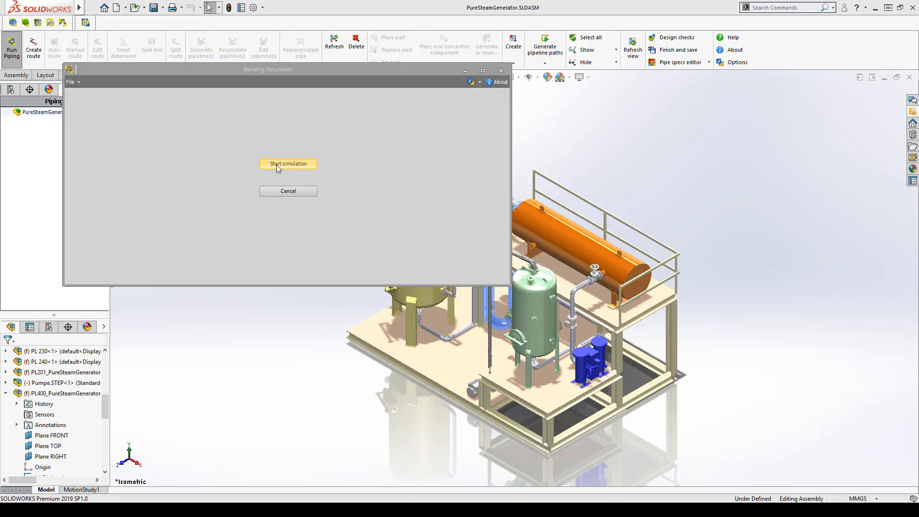
pyautogui.click(288, 163)
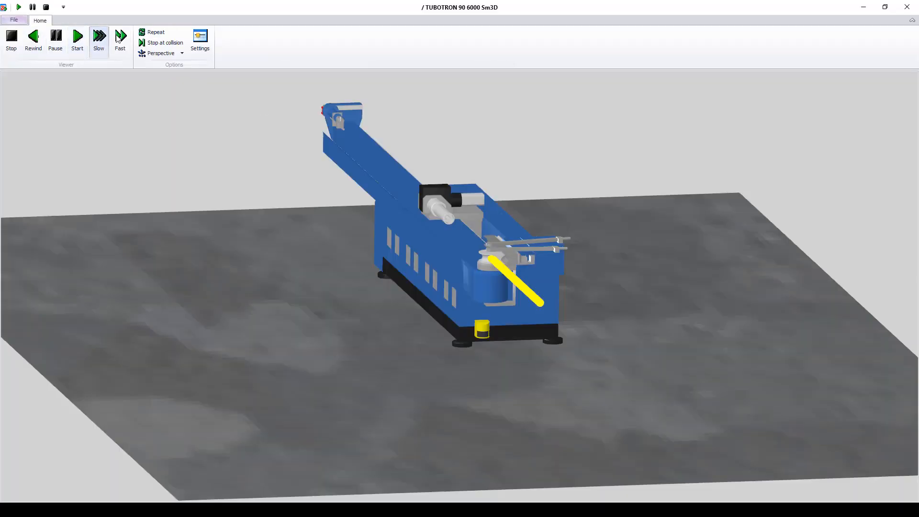
pyautogui.moveTo(77, 38)
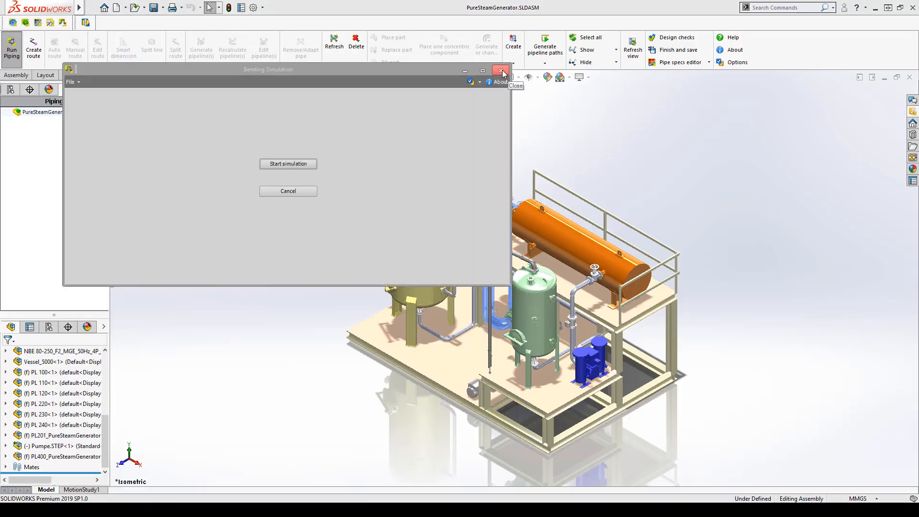
pyautogui.click(502, 73)
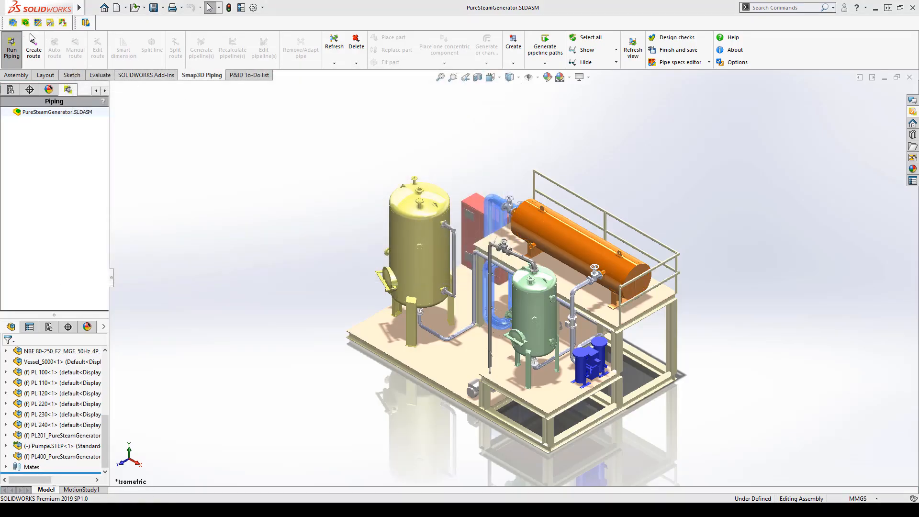
# - Generate isometrics in Smap3D Isometric from the recent PureSteamGenerator.SLDASM assembly
pyautogui.click(12, 22)
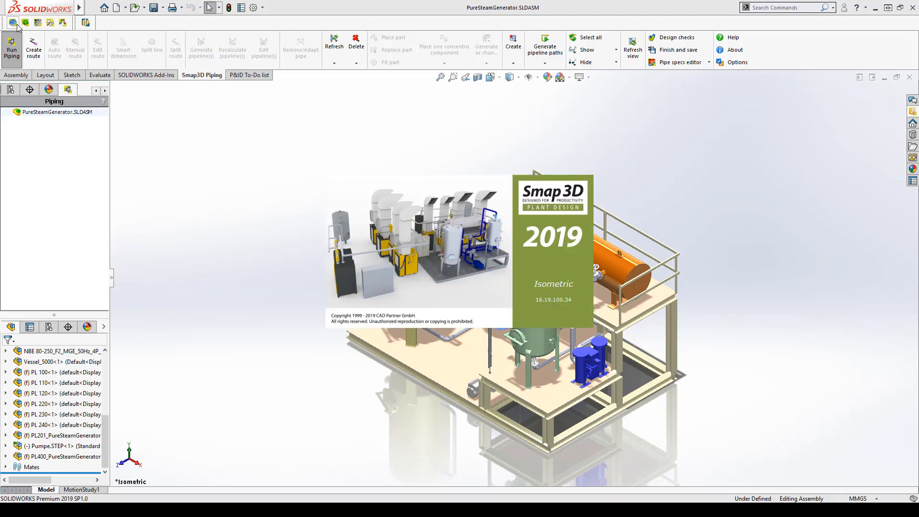
pyautogui.click(11, 47)
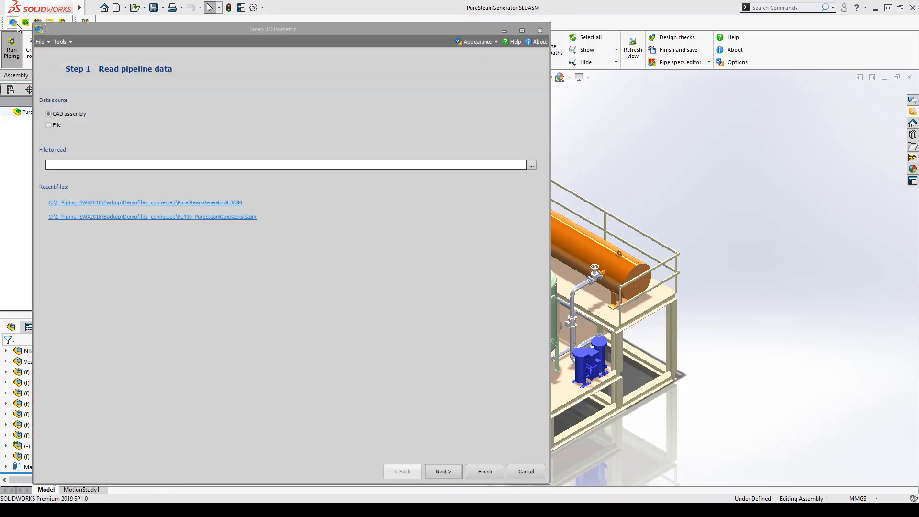
pyautogui.click(144, 202)
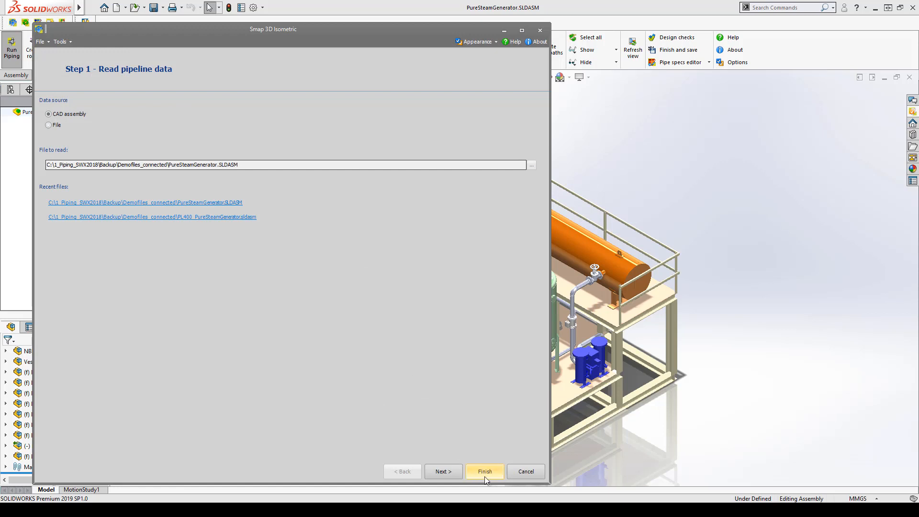
pyautogui.click(484, 471)
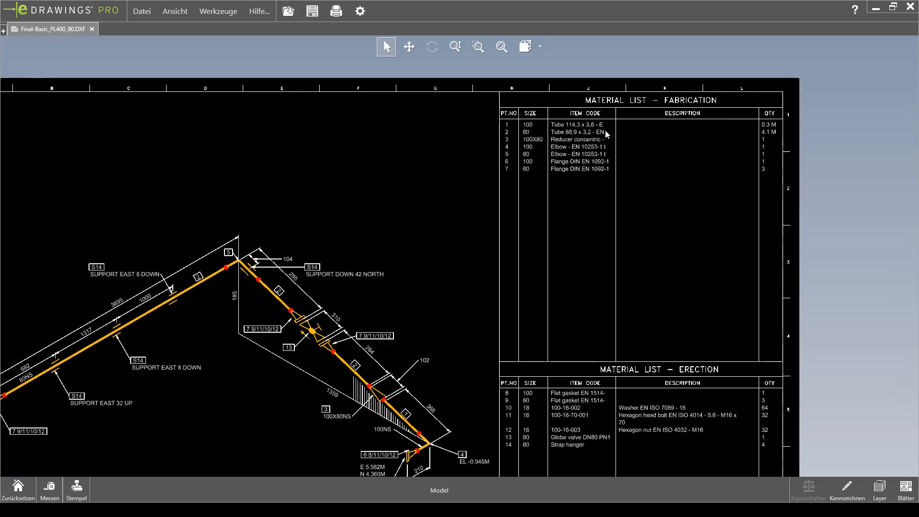
pyautogui.moveTo(810, 5)
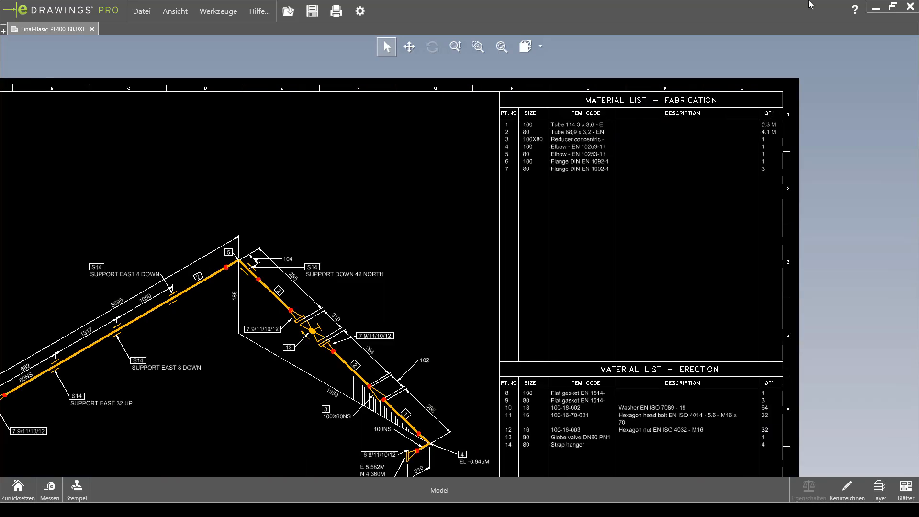